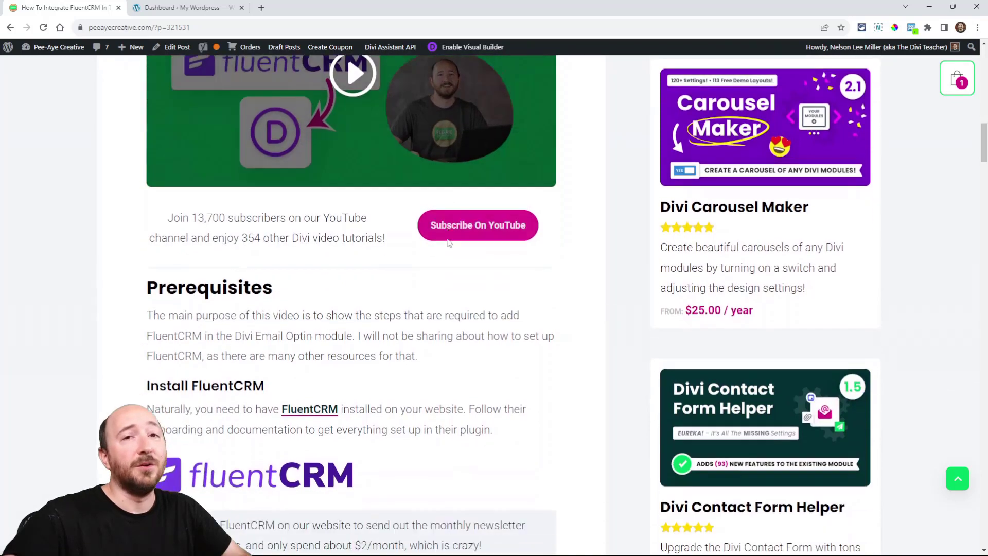
Activate the FluentCRM plugin from the Add Plugins search results in WordPress Admin.
scroll(down, 3)
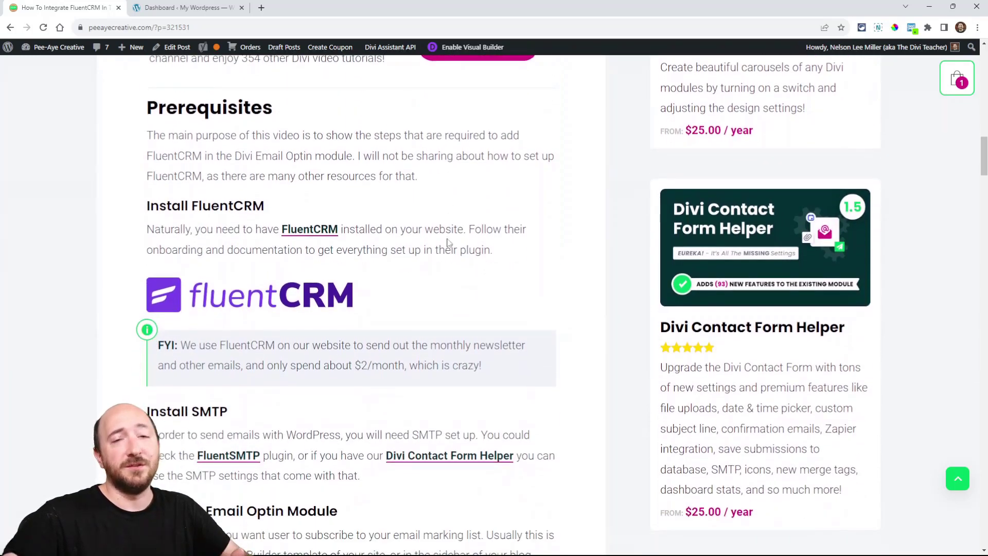
scroll(down, 3)
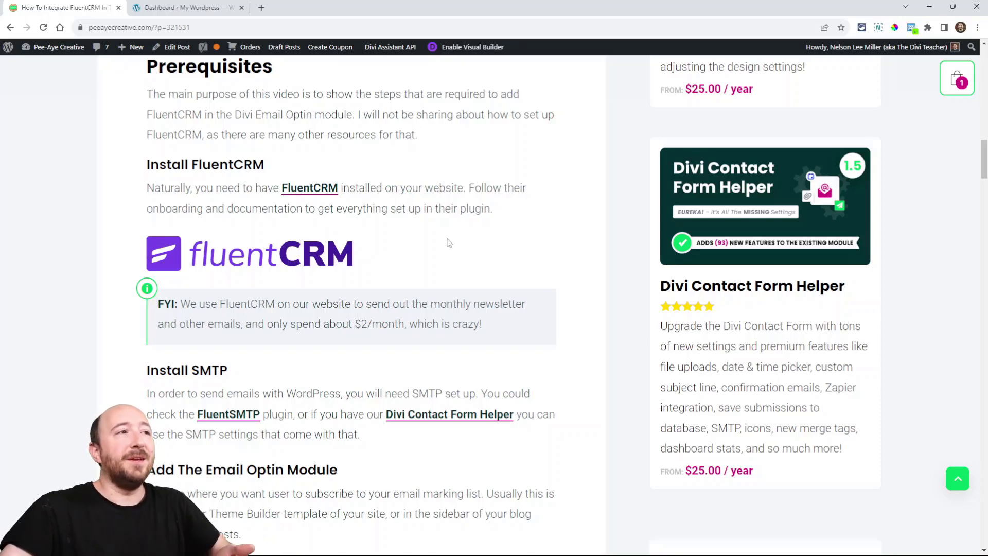
mouse_move(473, 264)
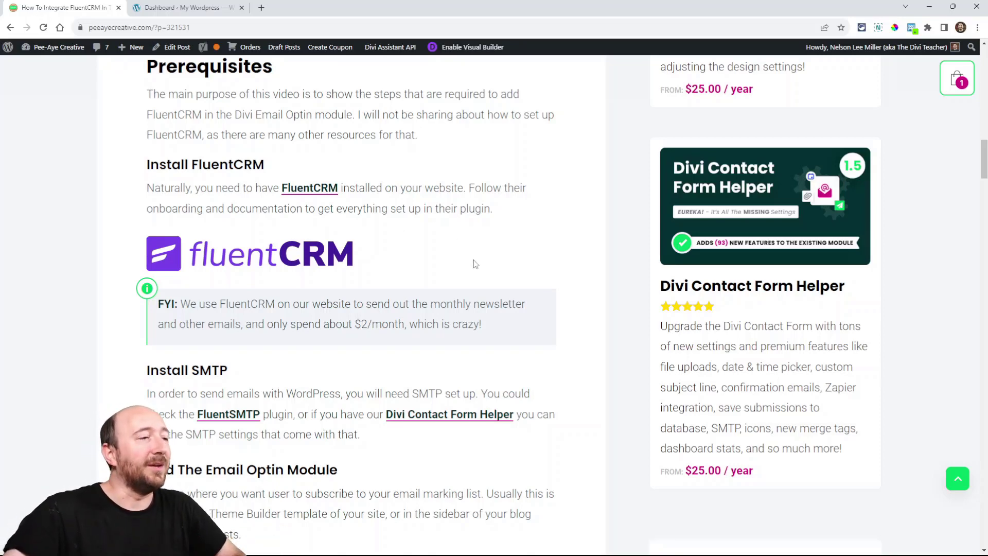
scroll(down, 3)
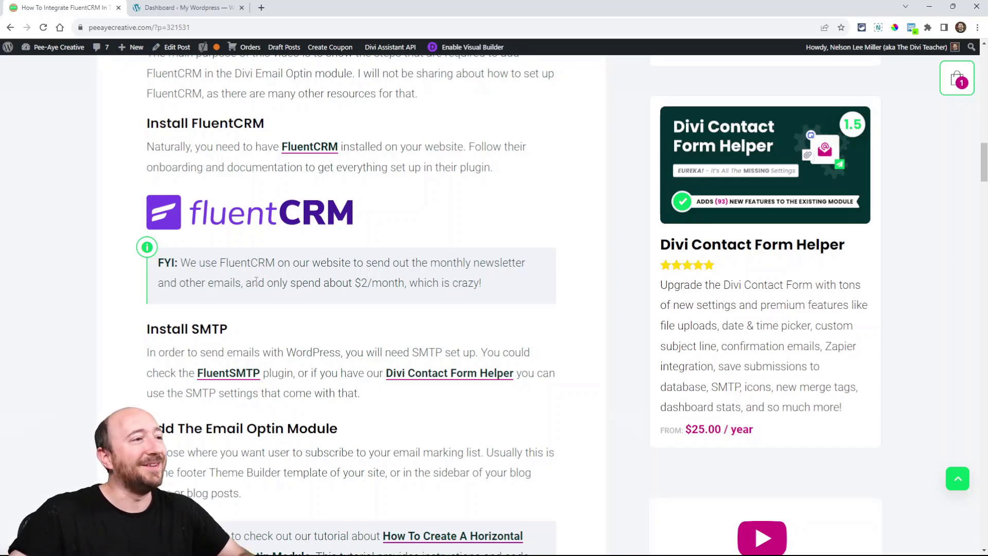
mouse_move(346, 304)
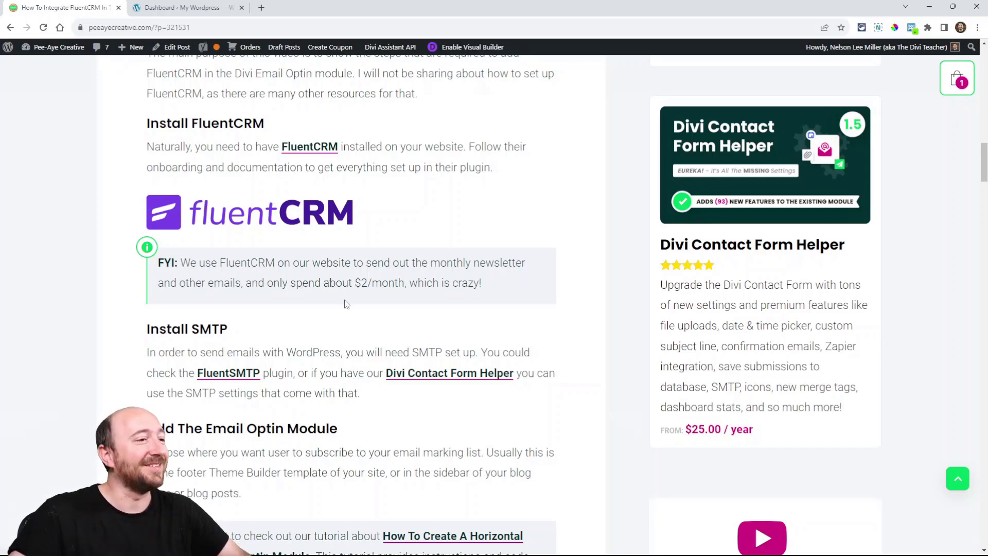
scroll(down, 3)
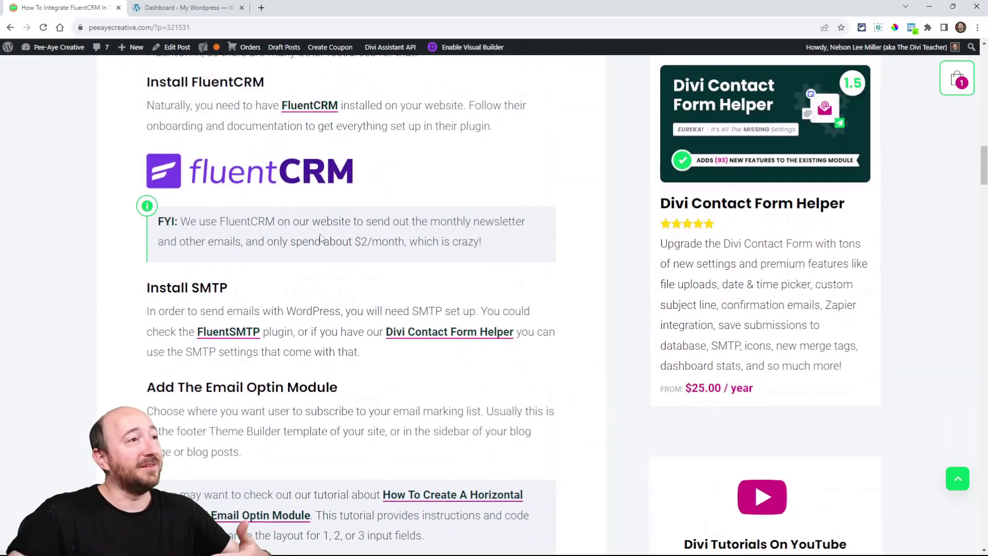
scroll(down, 3)
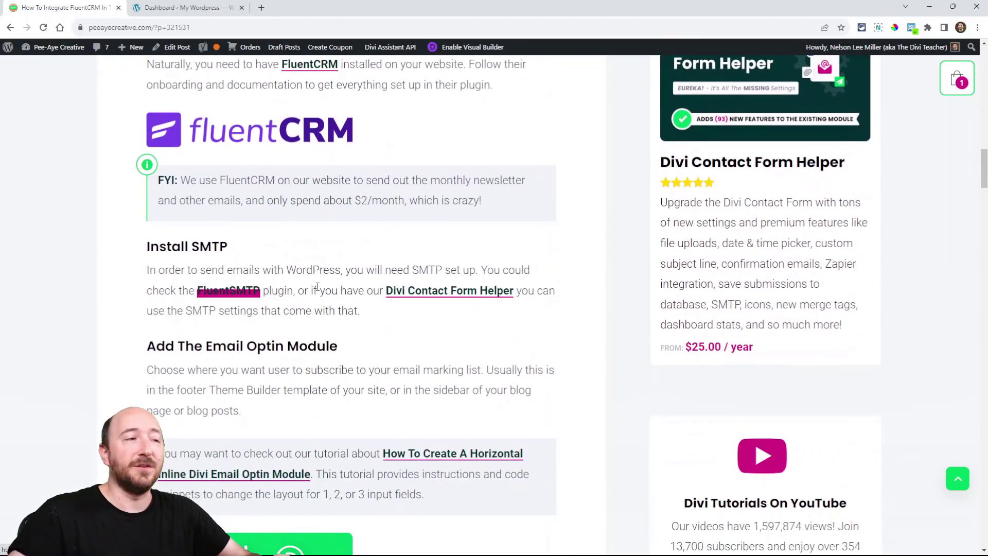
scroll(down, 3)
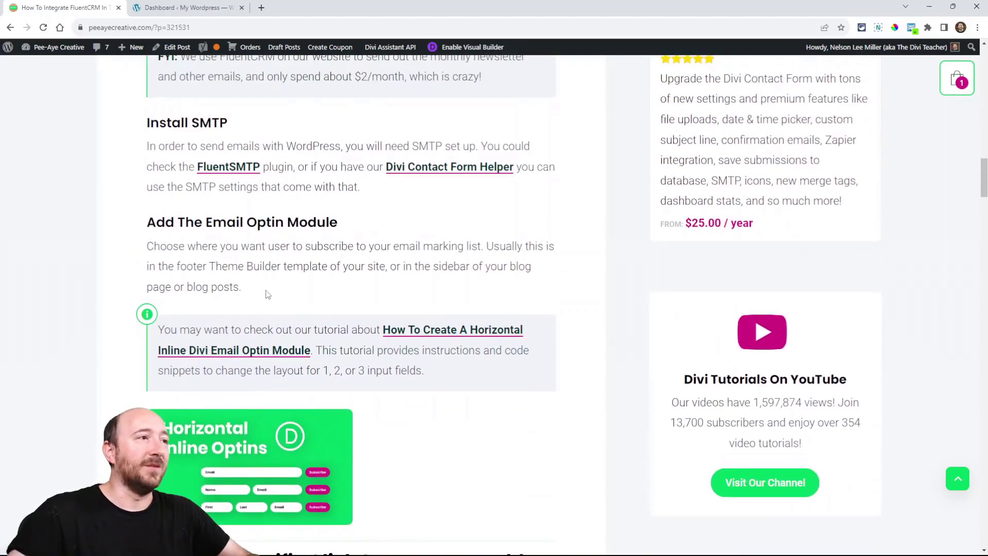
scroll(down, 3)
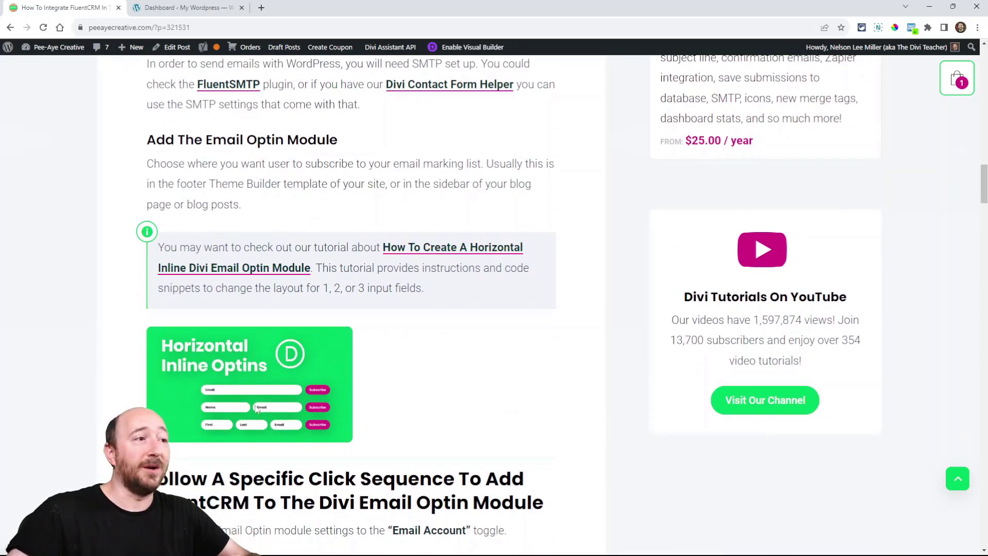
scroll(down, 3)
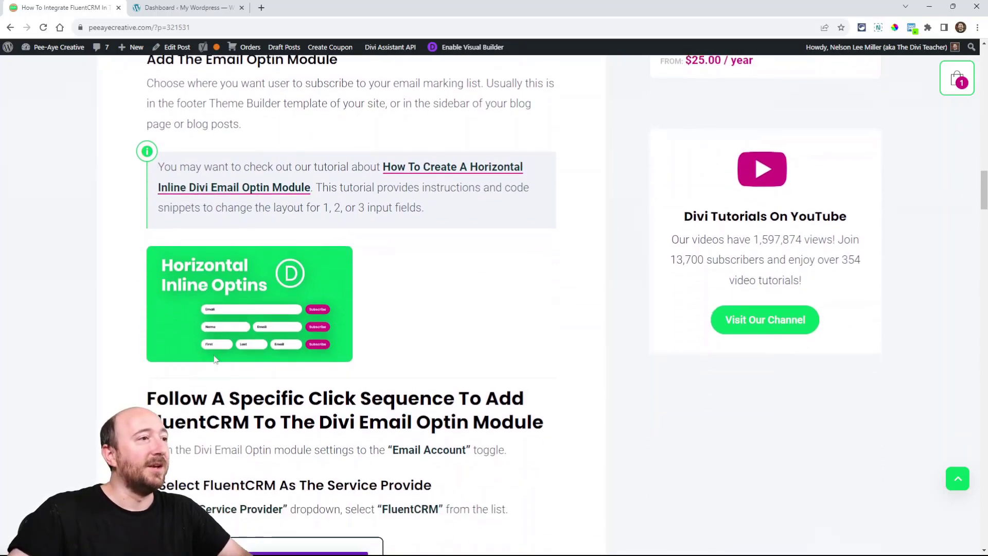
scroll(down, 3)
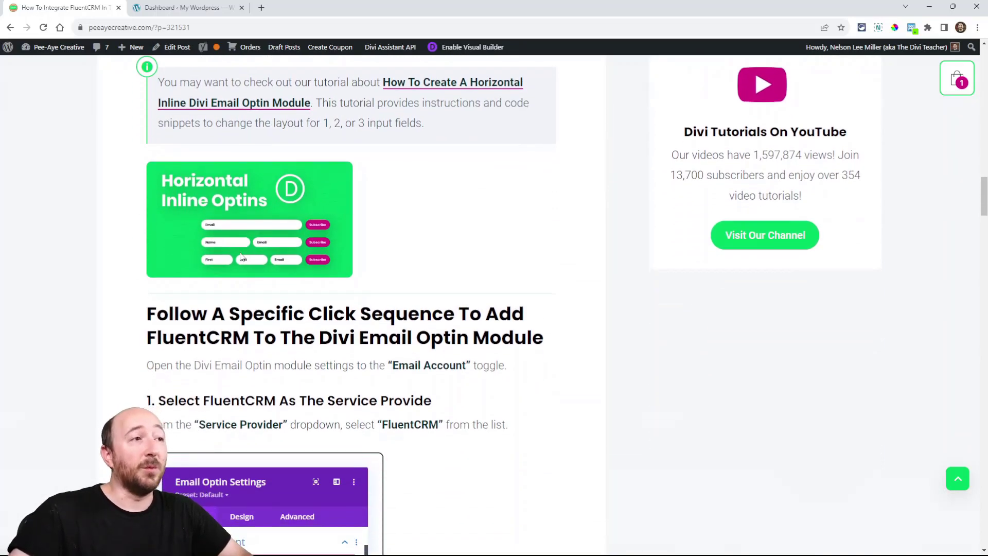
scroll(down, 3)
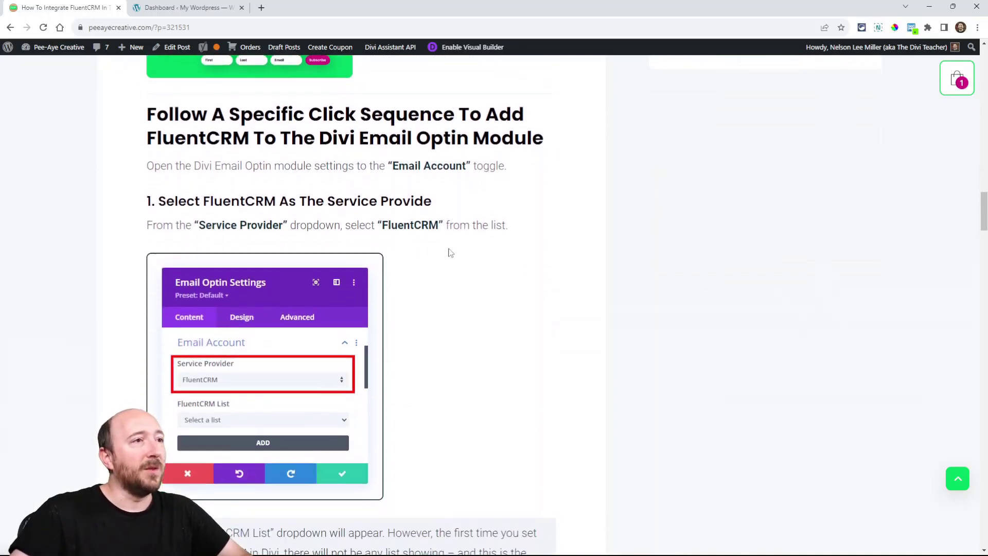
scroll(down, 3)
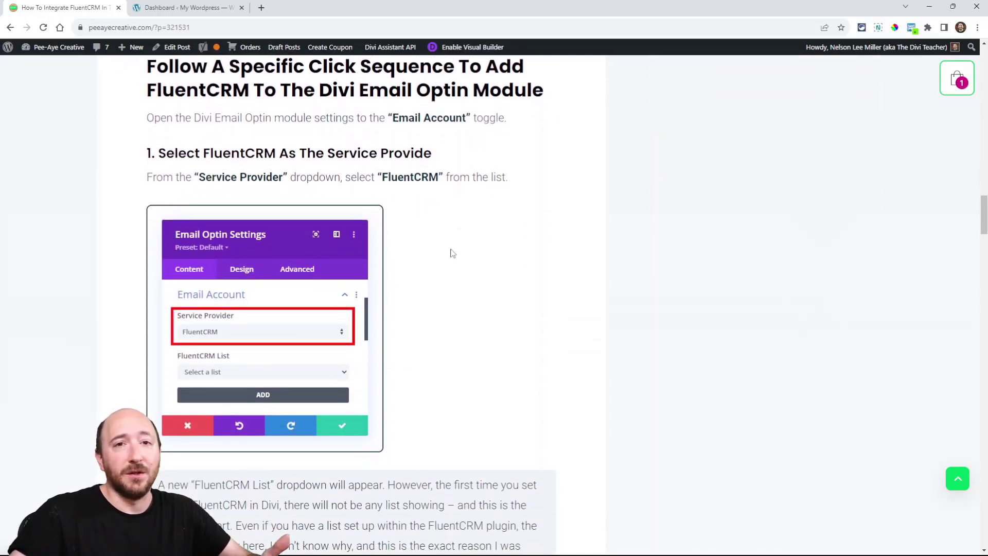
mouse_move(455, 259)
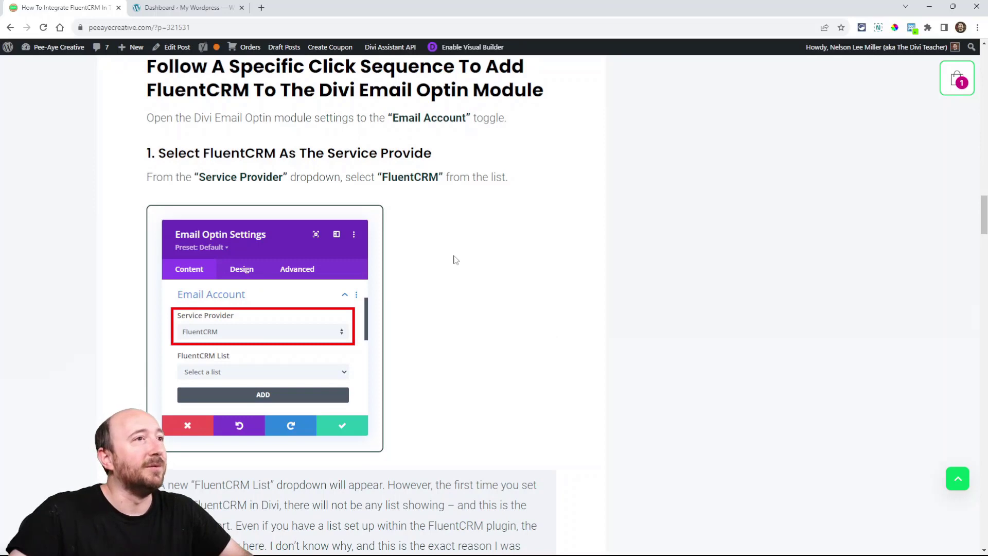
mouse_move(440, 257)
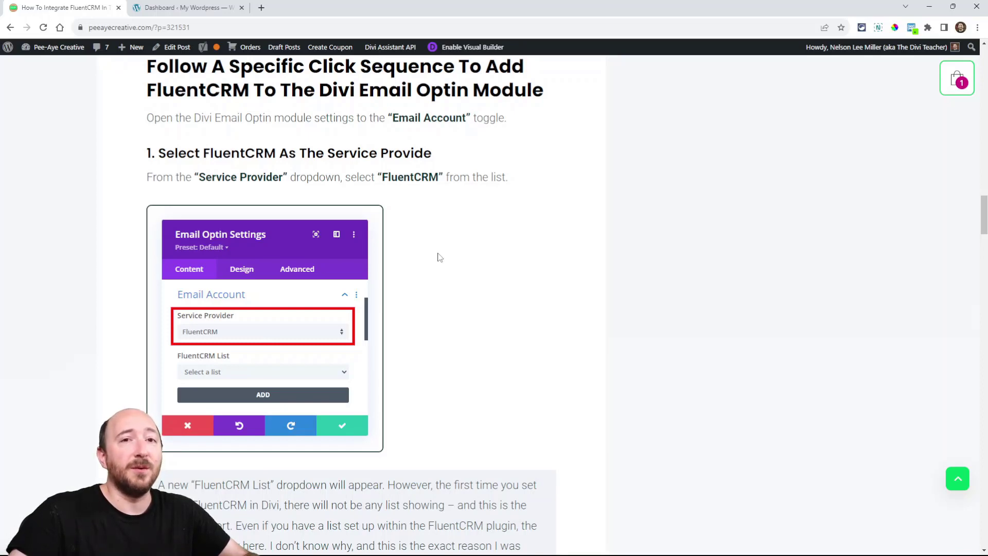
mouse_move(374, 276)
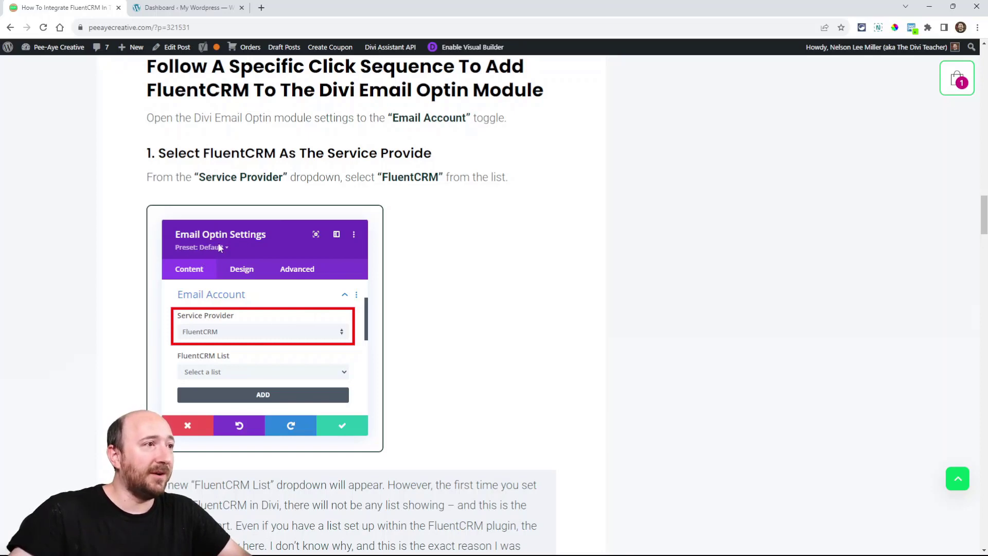
mouse_move(345, 324)
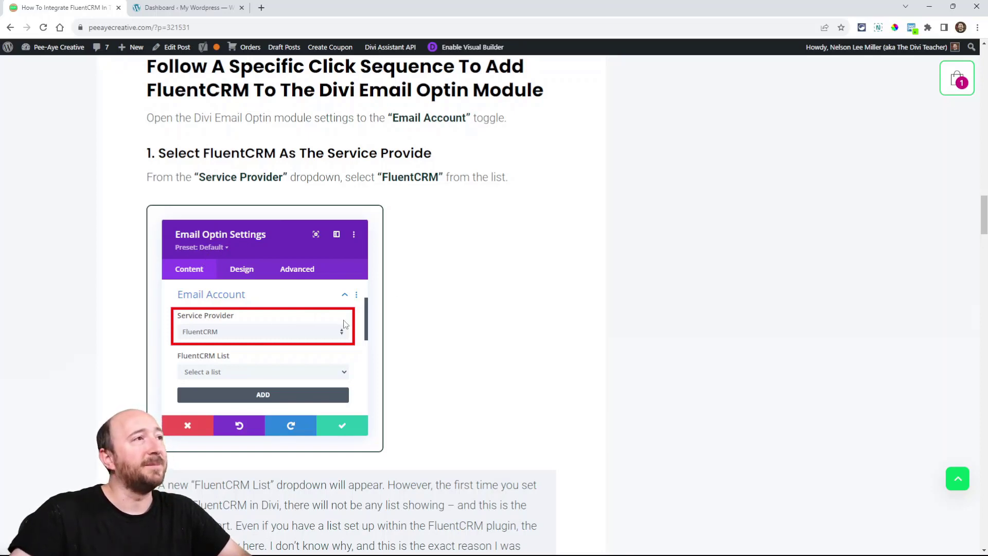
click(186, 7)
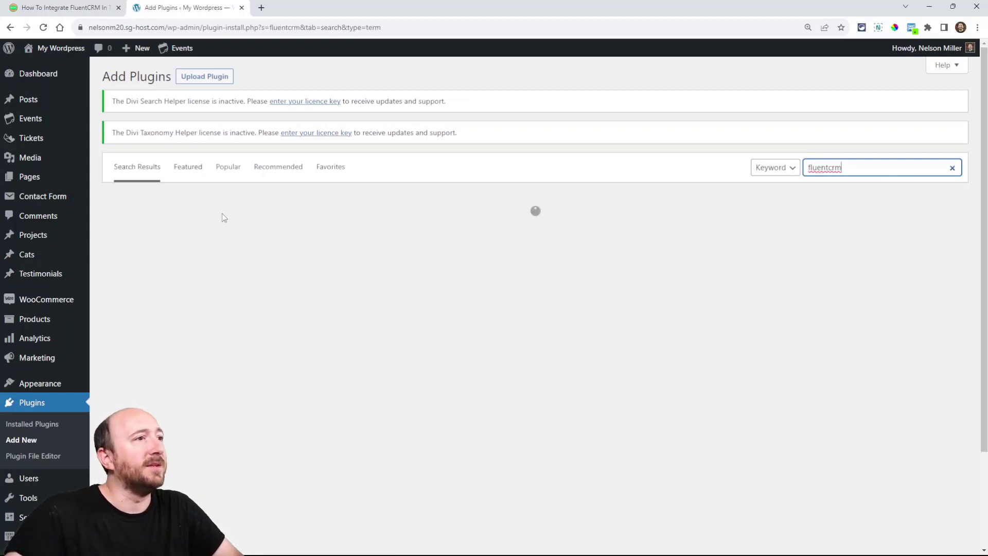
click(341, 231)
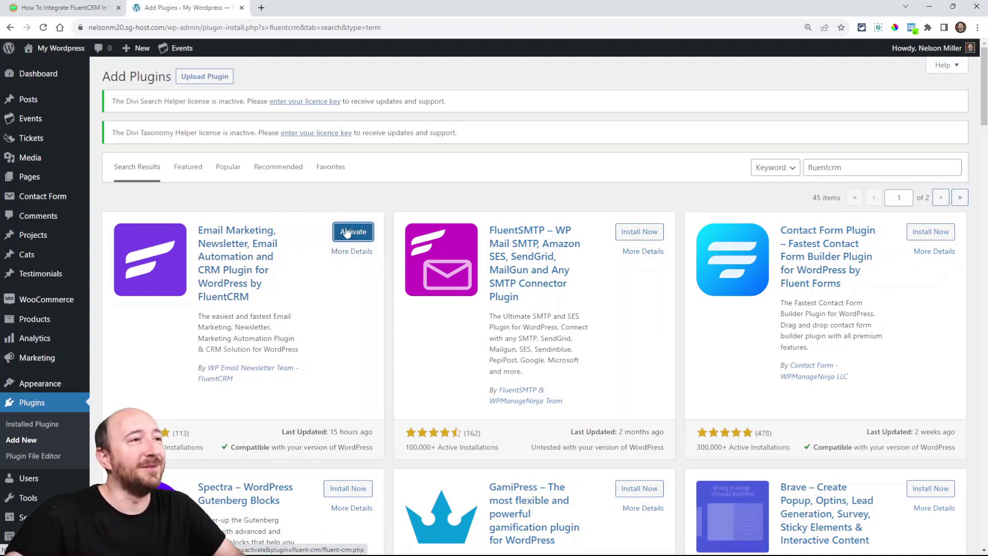
click(353, 231)
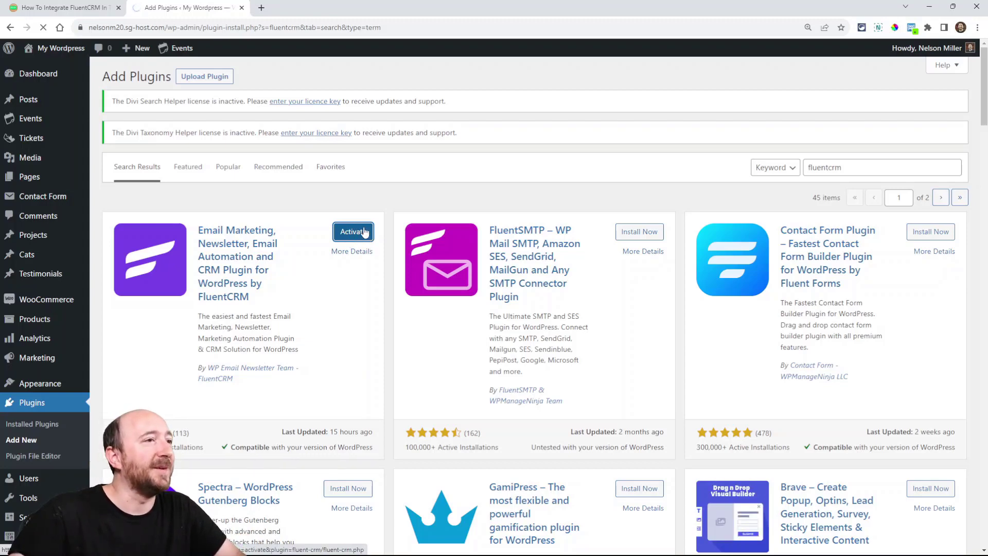
click(353, 232)
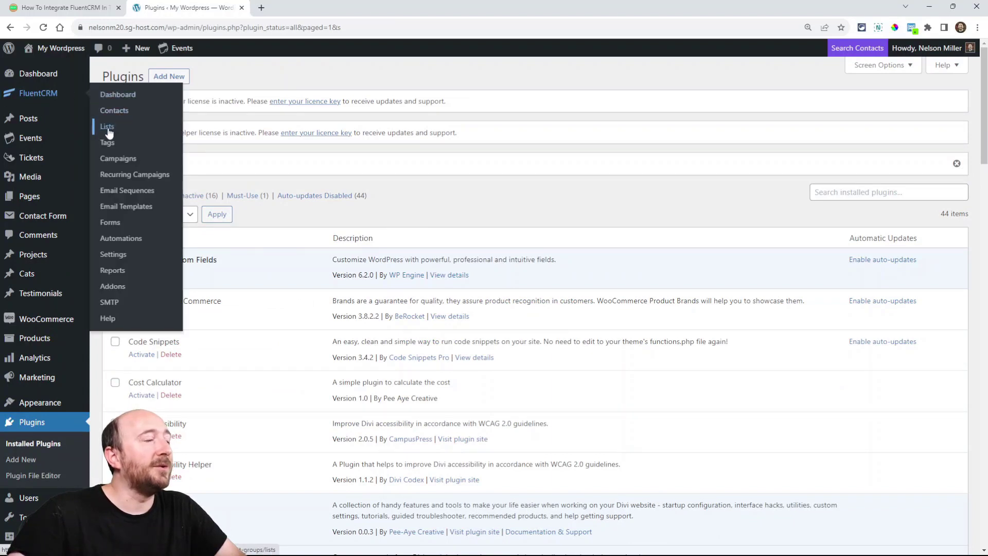
Skip the FluentCRM setup wizard and go to the Contacts > Lists screen.
click(106, 128)
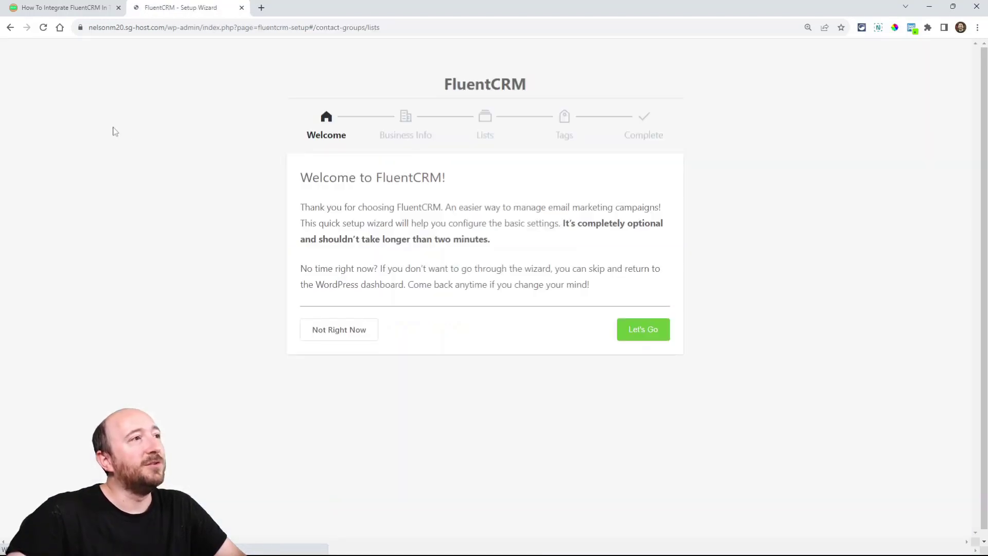
click(338, 329)
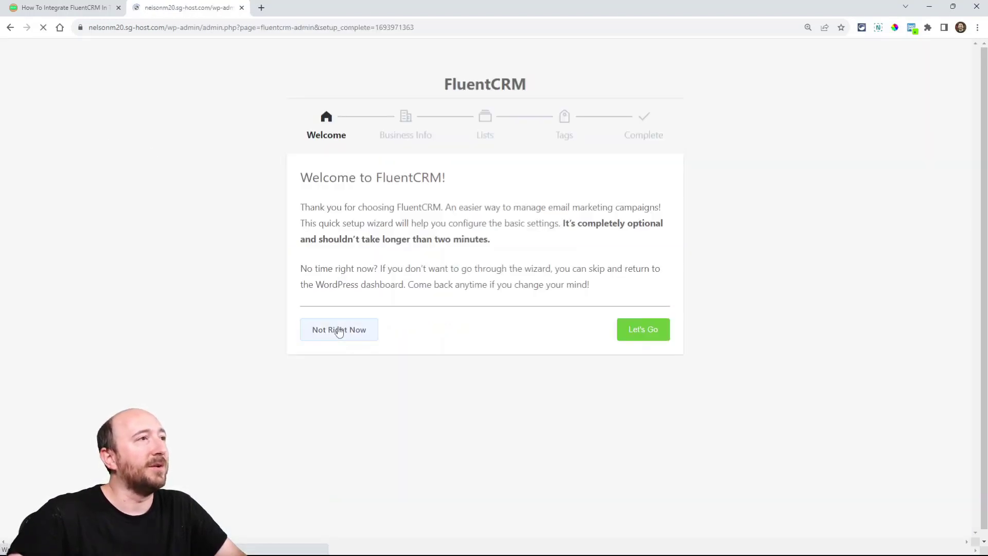
click(339, 329)
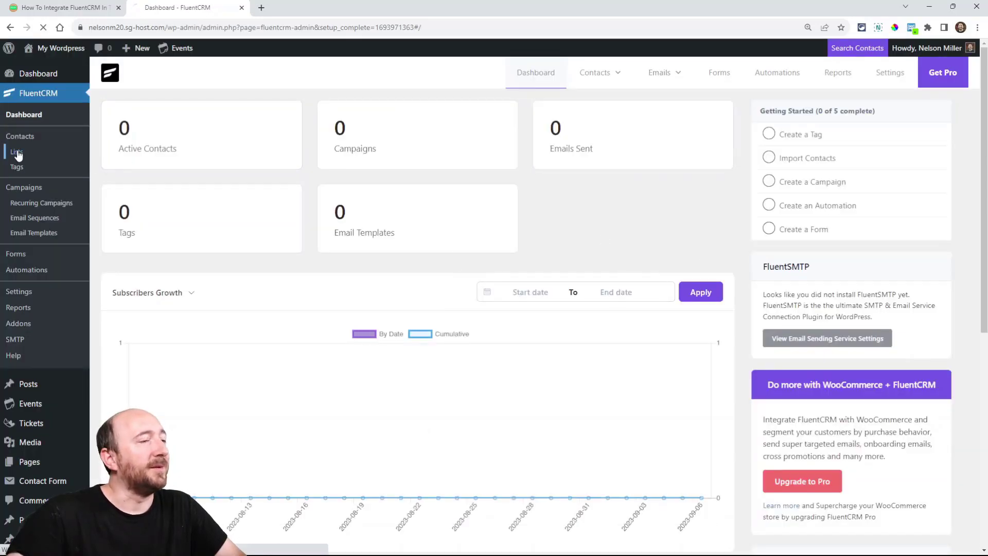
click(16, 151)
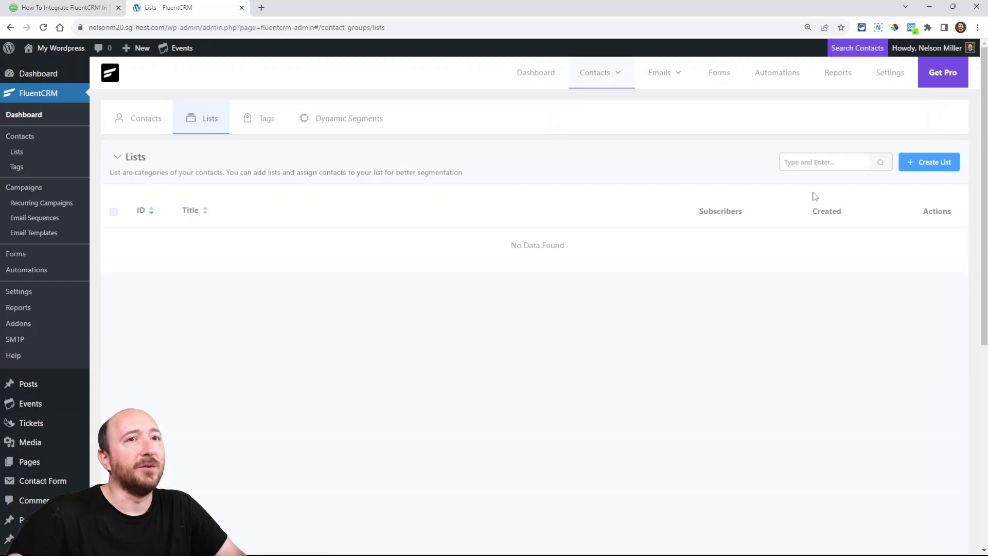
Create and save a new FluentCRM list titled 'For Tutorial'.
click(934, 161)
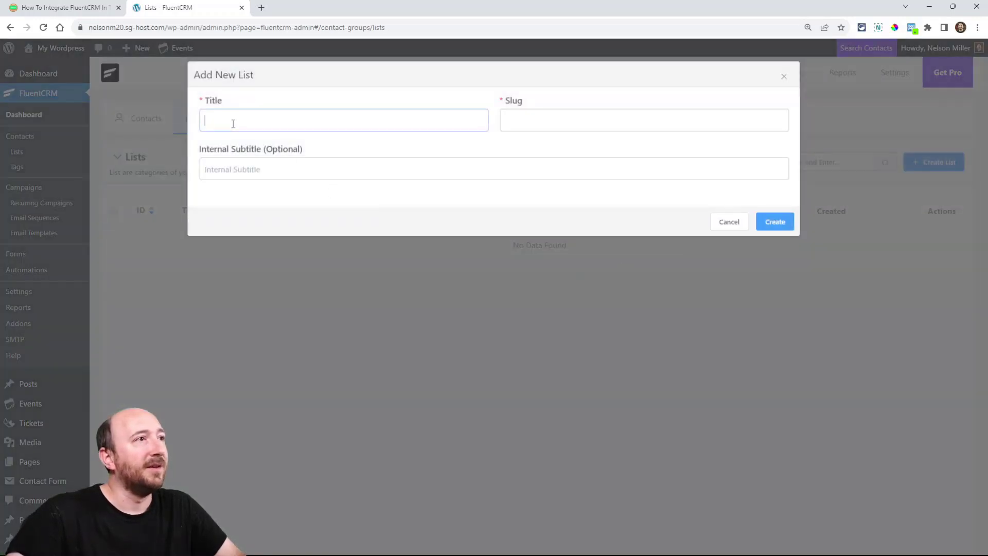
text(Fo)
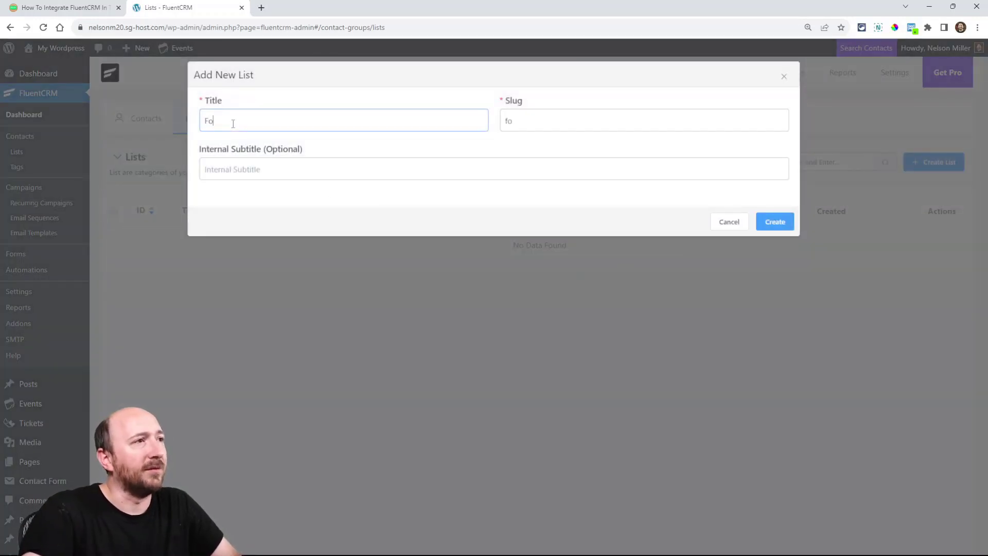
text(r Tutorial)
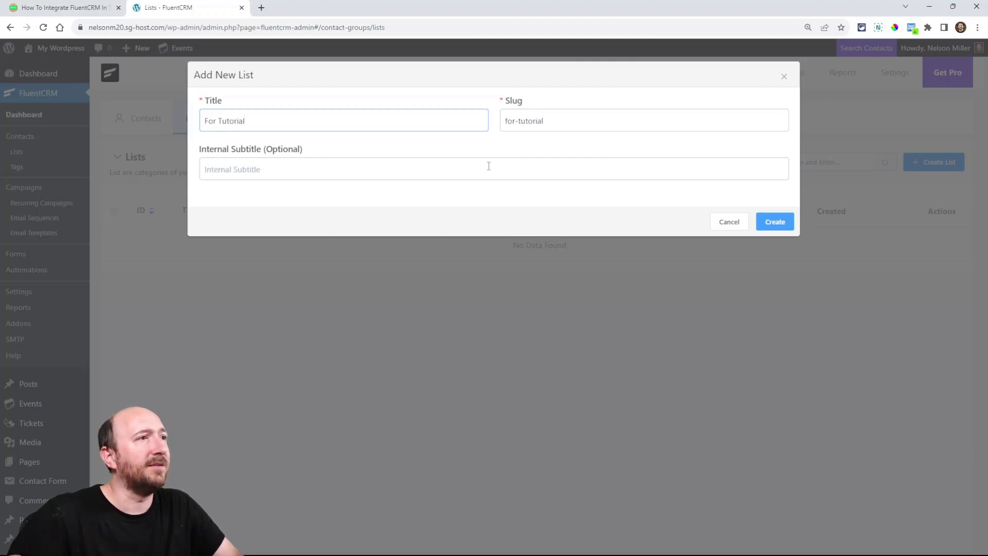
click(774, 221)
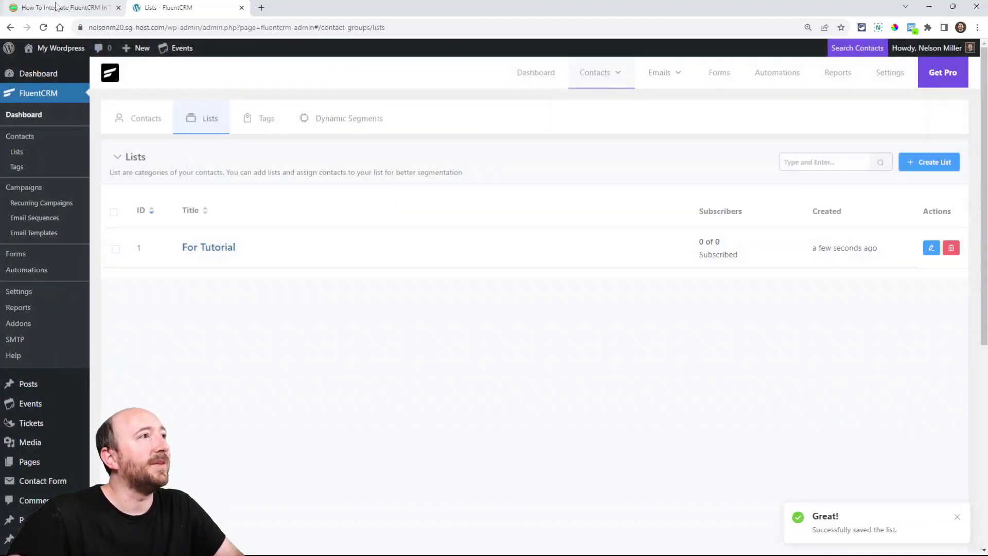
Check the tutorial article for the next step and return to the page being built.
click(60, 8)
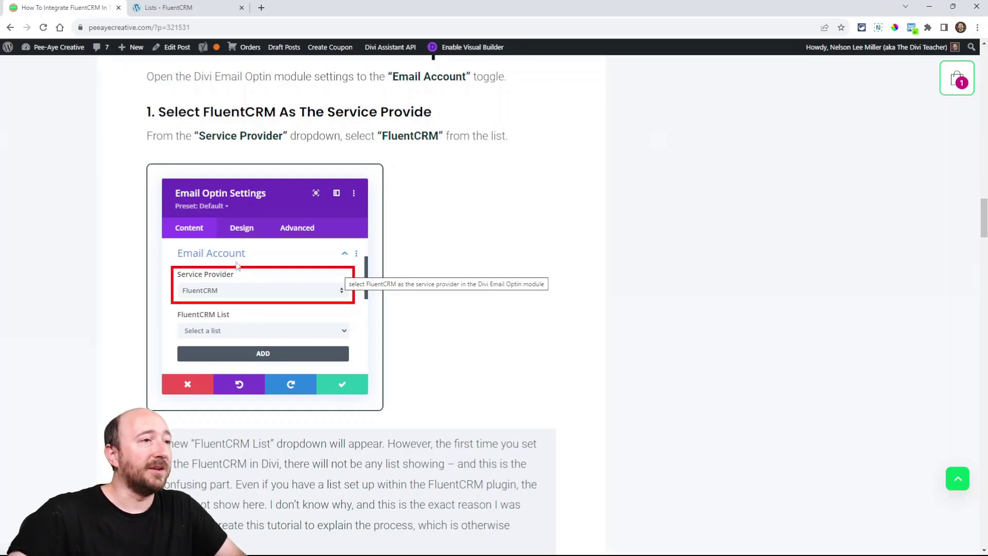
click(187, 8)
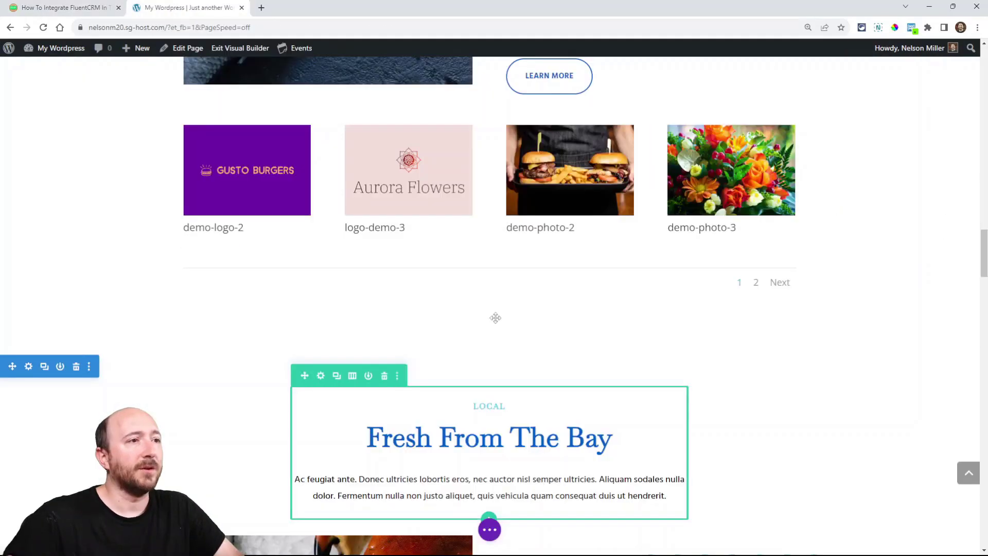
scroll(down, 3)
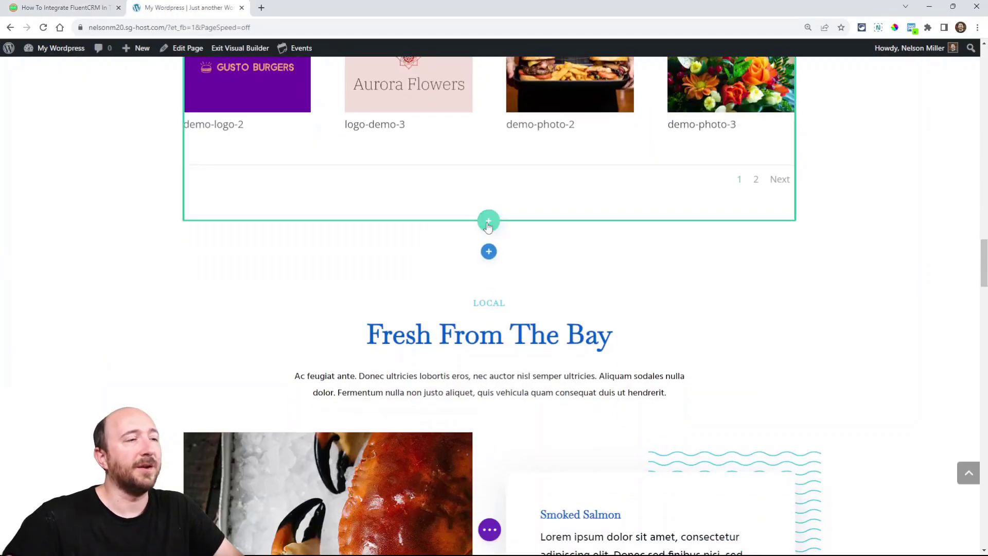
Add a one-column row below the gallery and insert an Email Optin module into it.
click(488, 221)
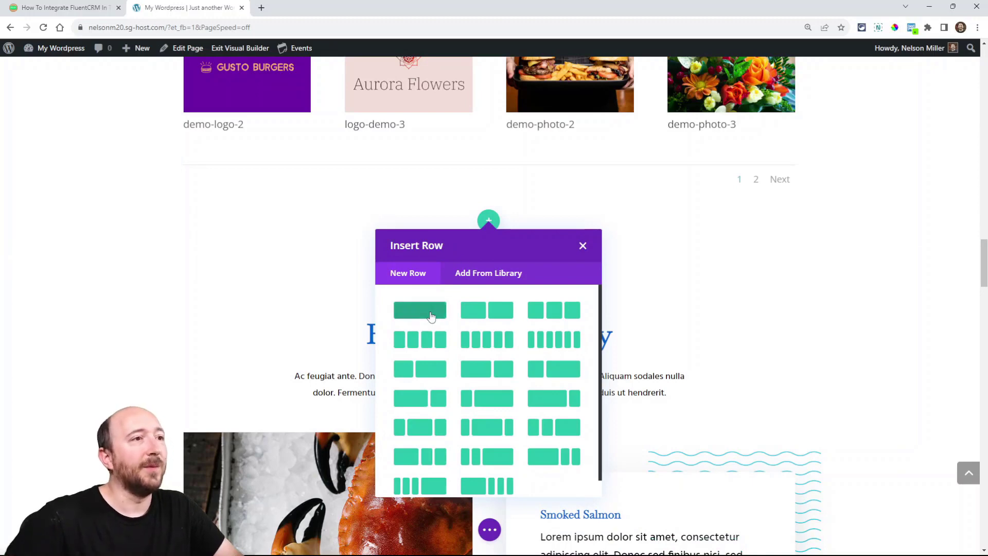
click(420, 310)
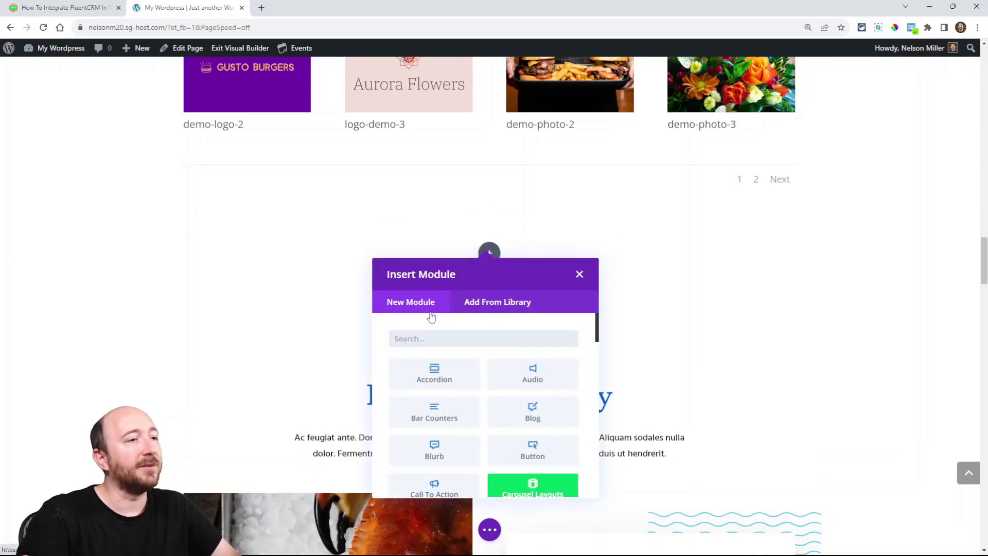
text(ema)
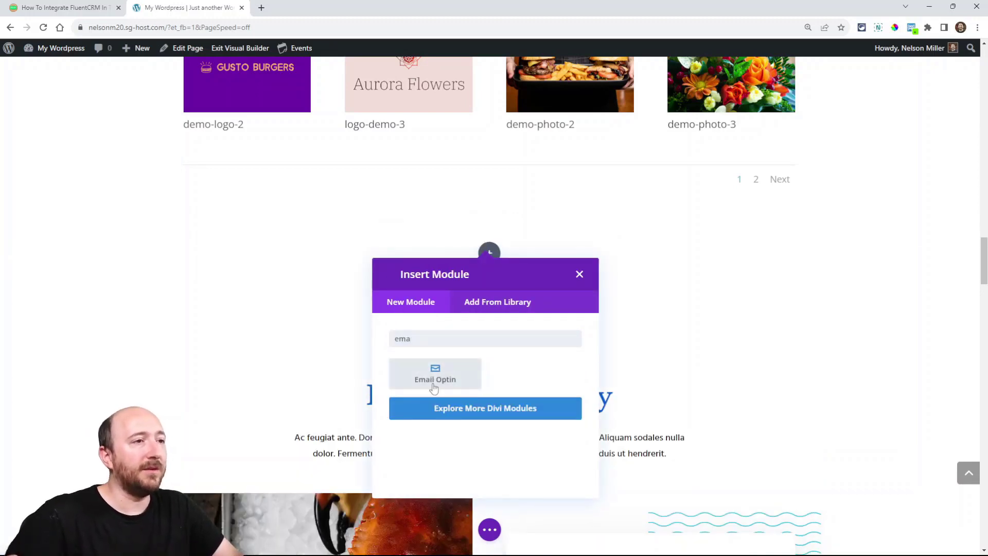
click(434, 379)
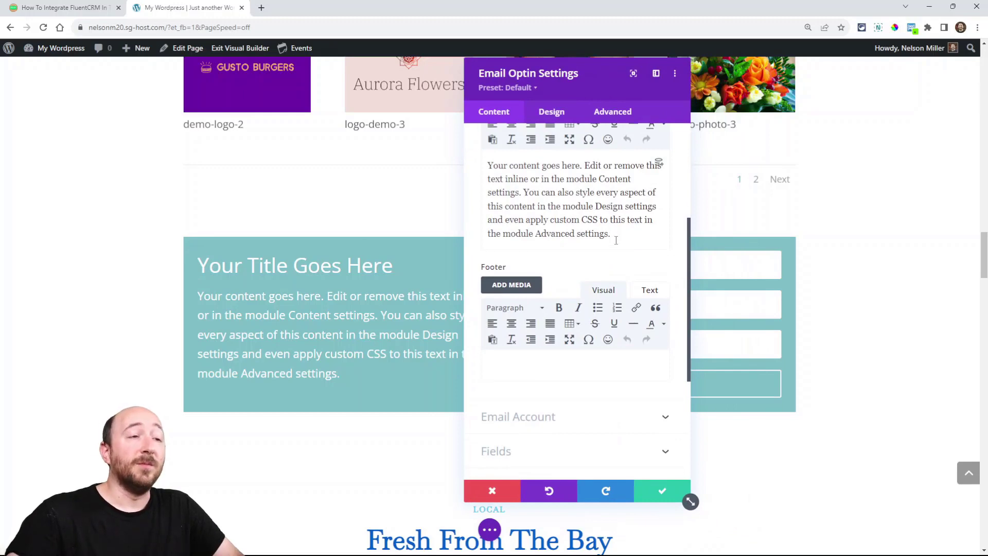
Change the optin's Service Provider from MailChimp to FluentCRM and inspect the empty list choices.
scroll(down, 3)
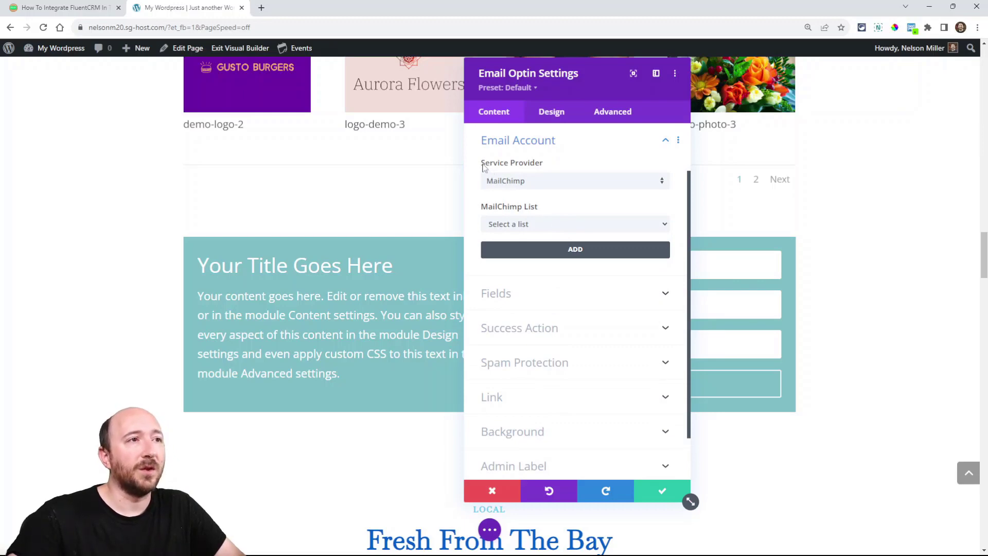
mouse_move(496, 185)
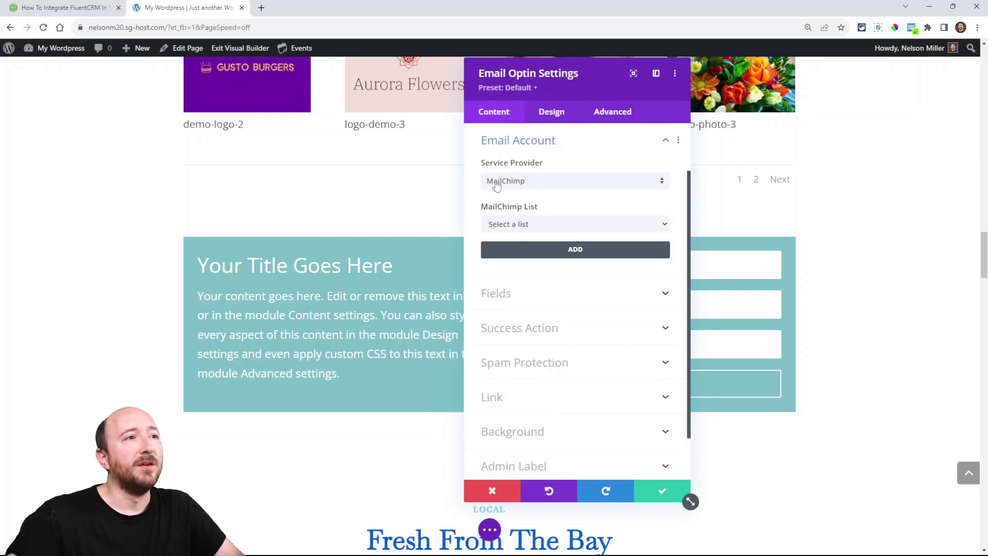
click(574, 181)
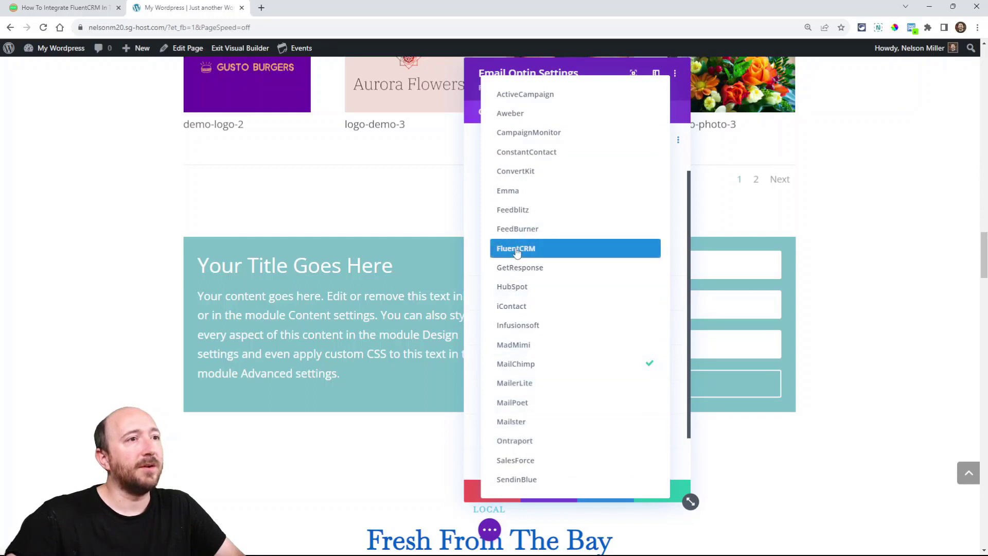
click(515, 248)
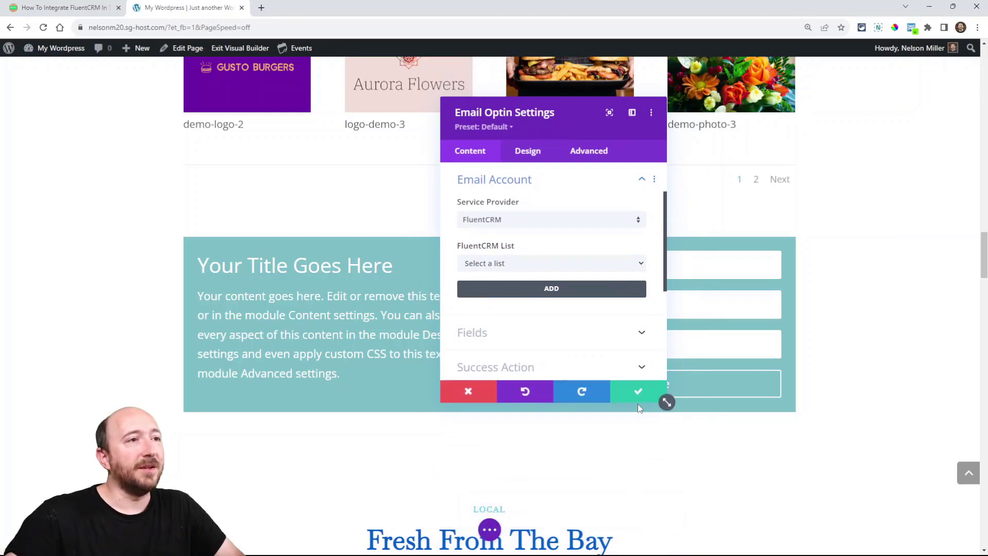
mouse_move(504, 252)
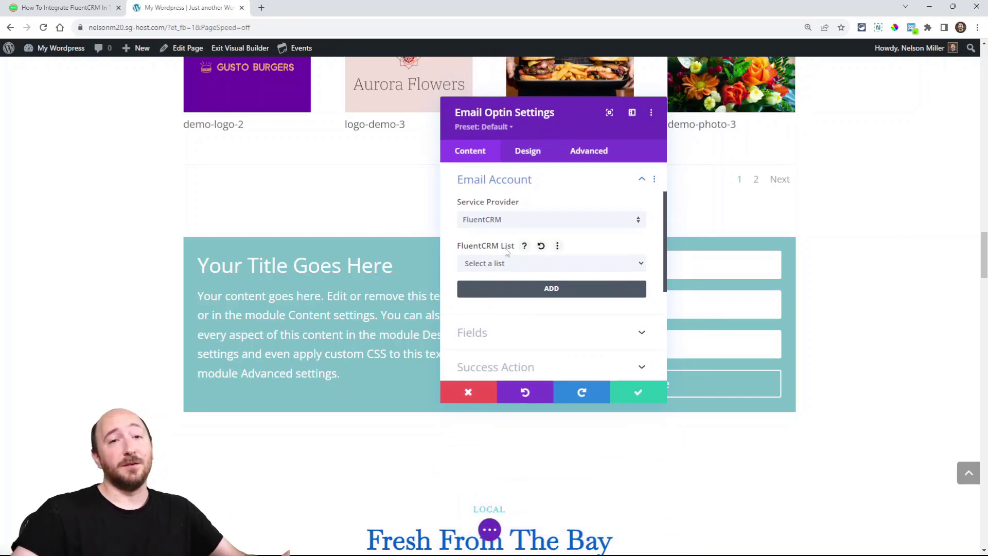
click(550, 262)
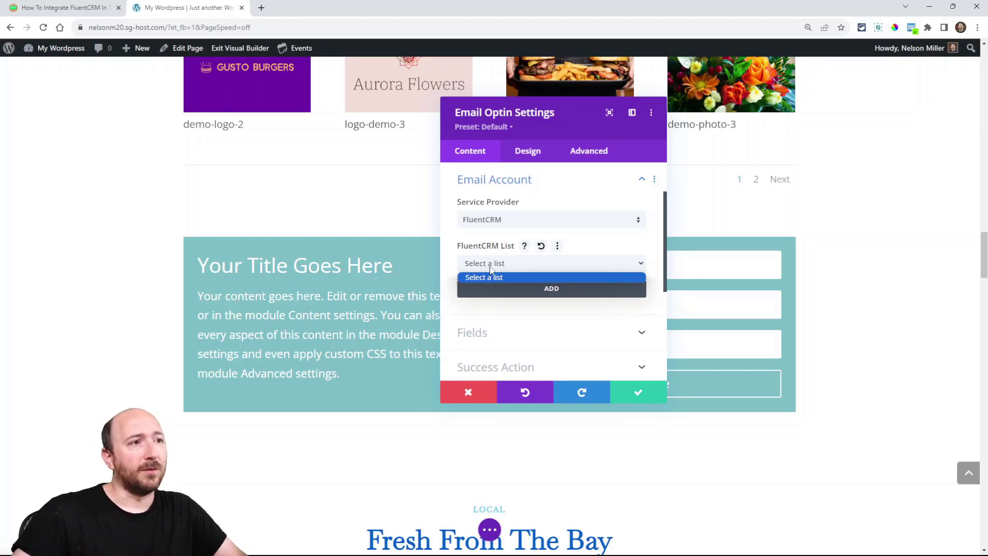
click(484, 277)
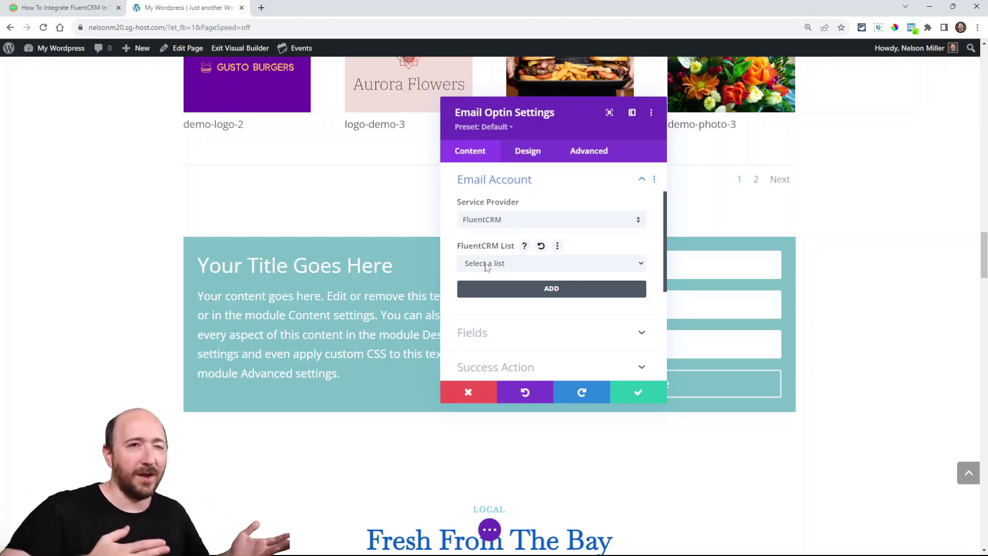
mouse_move(516, 270)
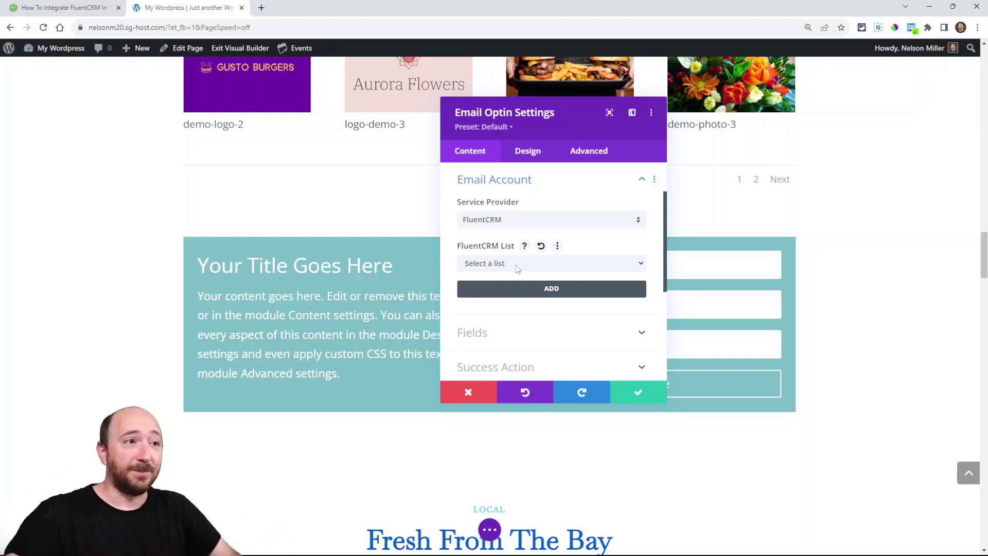
mouse_move(488, 266)
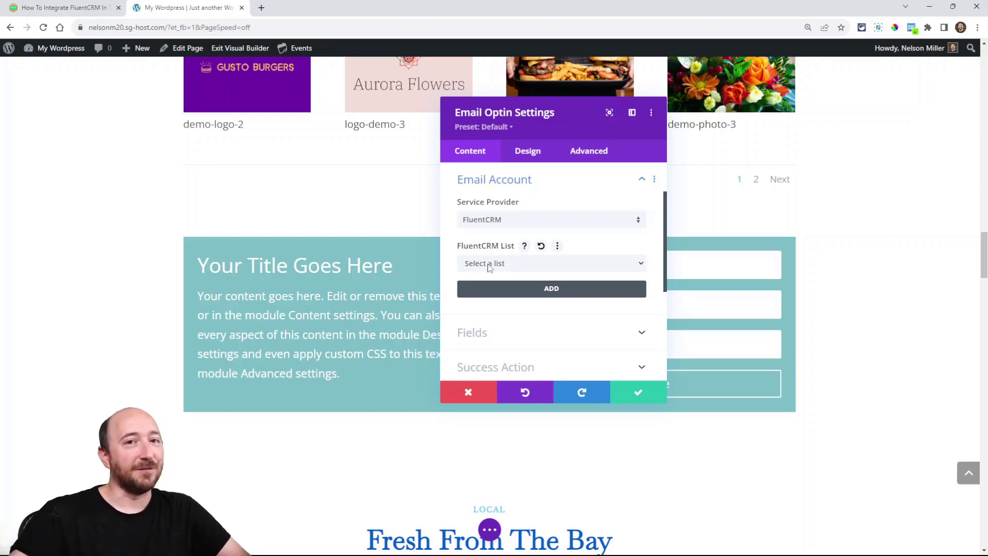
mouse_move(528, 290)
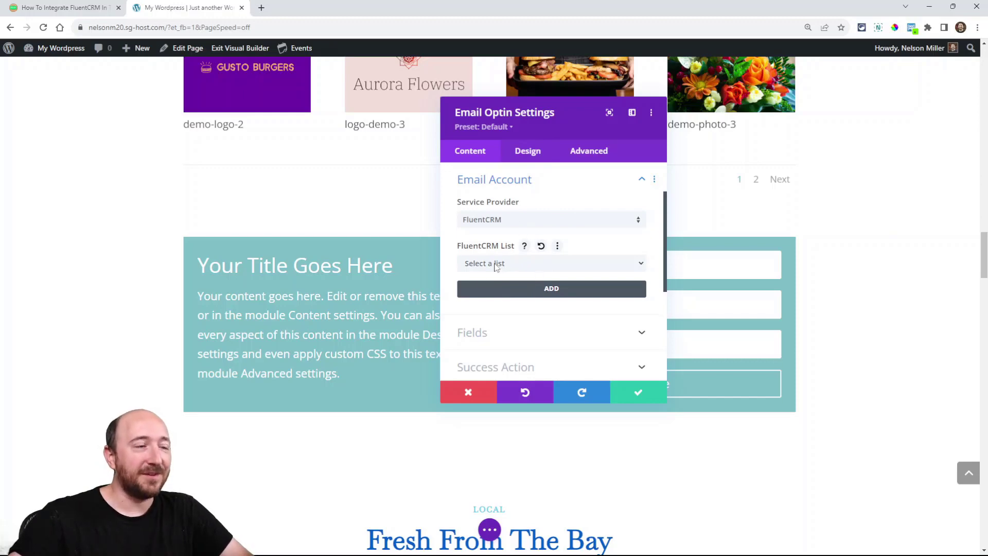
mouse_move(509, 238)
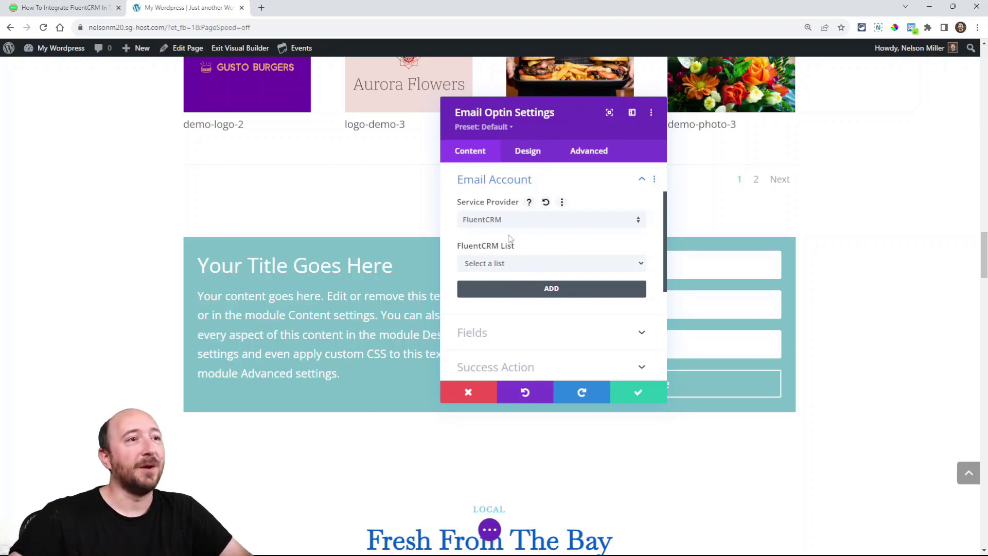
mouse_move(524, 293)
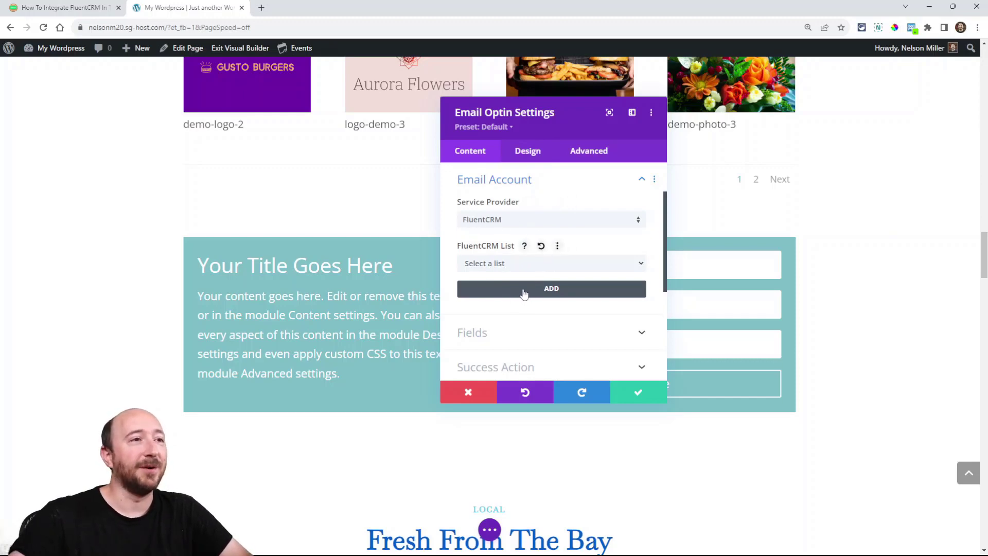
Start adding a new FluentCRM account so the empty Account Name field appears.
click(551, 288)
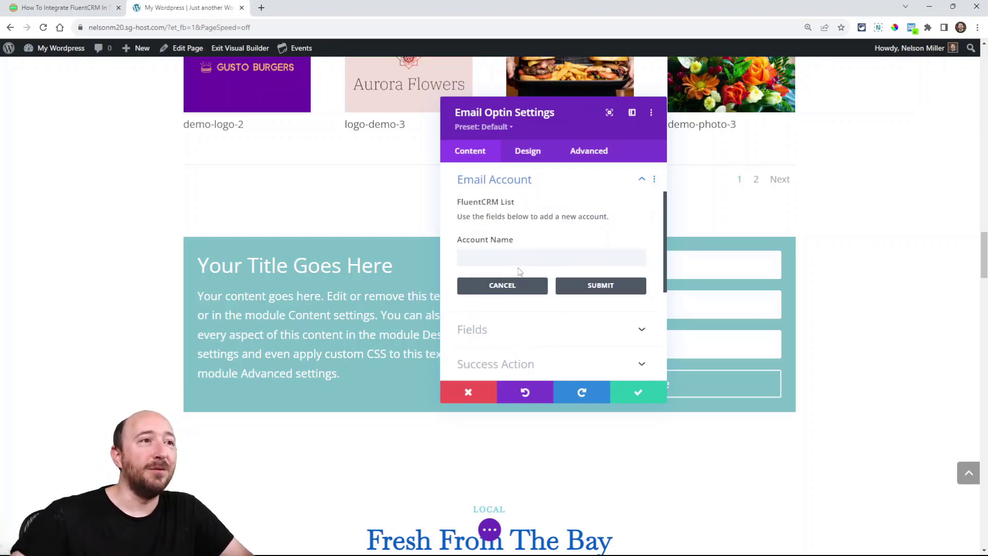
mouse_move(509, 245)
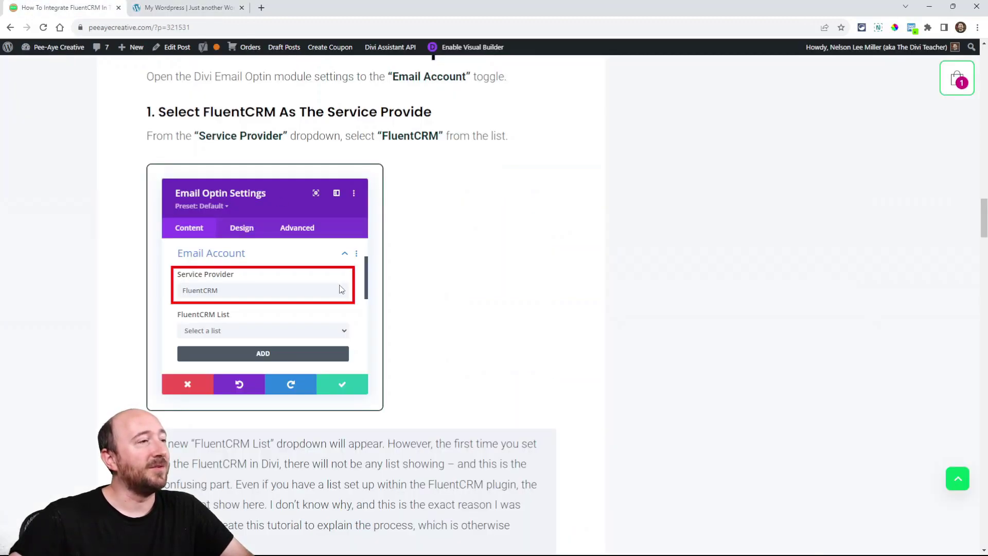
scroll(down, 3)
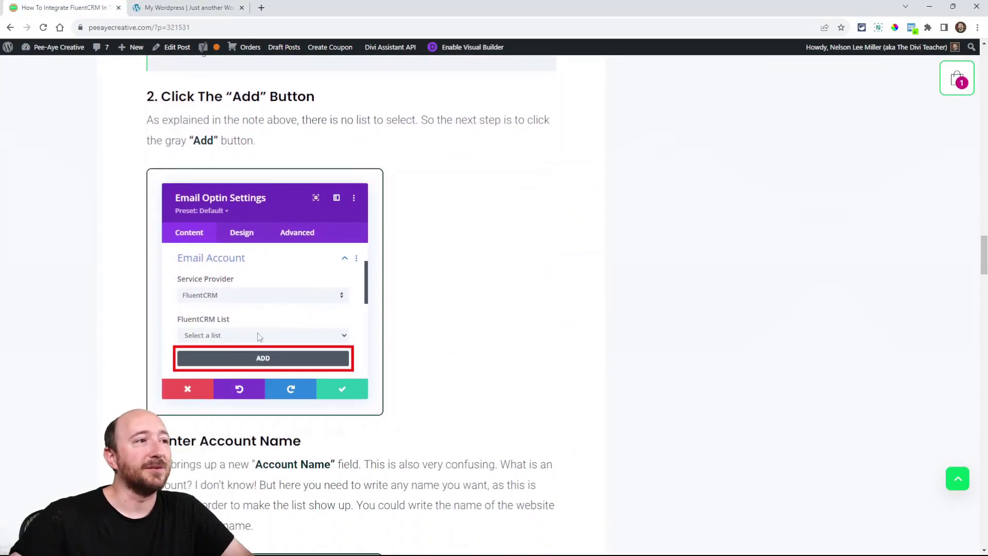
scroll(down, 3)
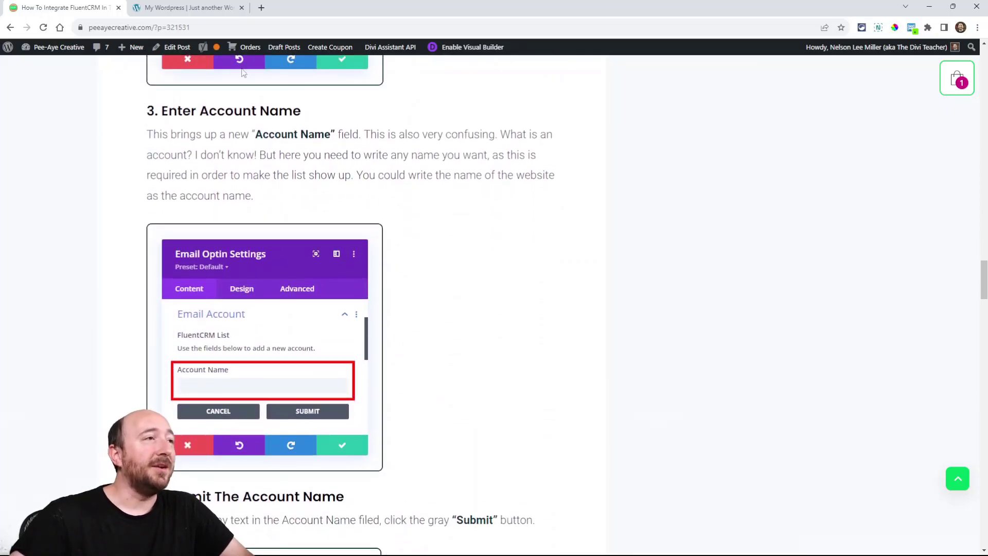
click(187, 7)
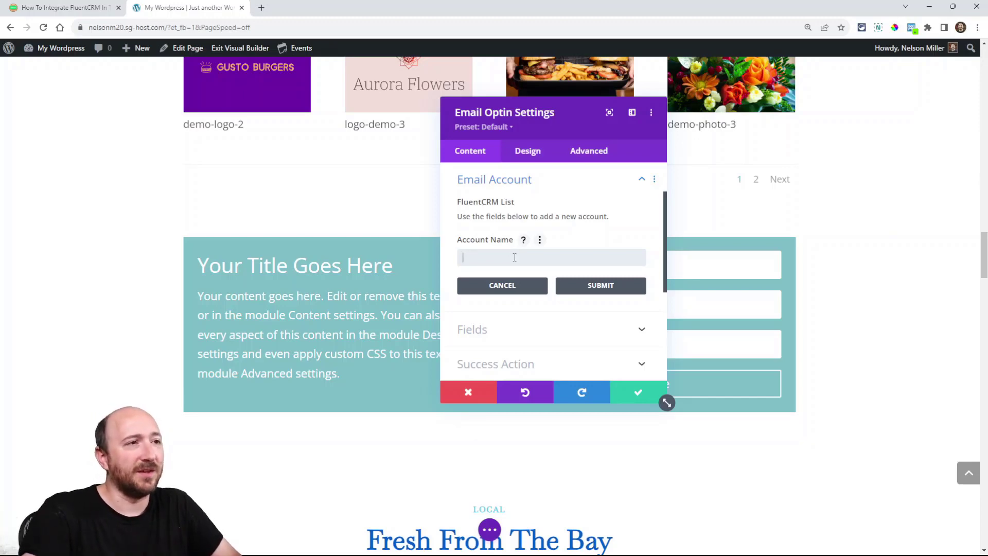
Submit 'My Website Name' as the optin's FluentCRM account name.
text(My Website Name)
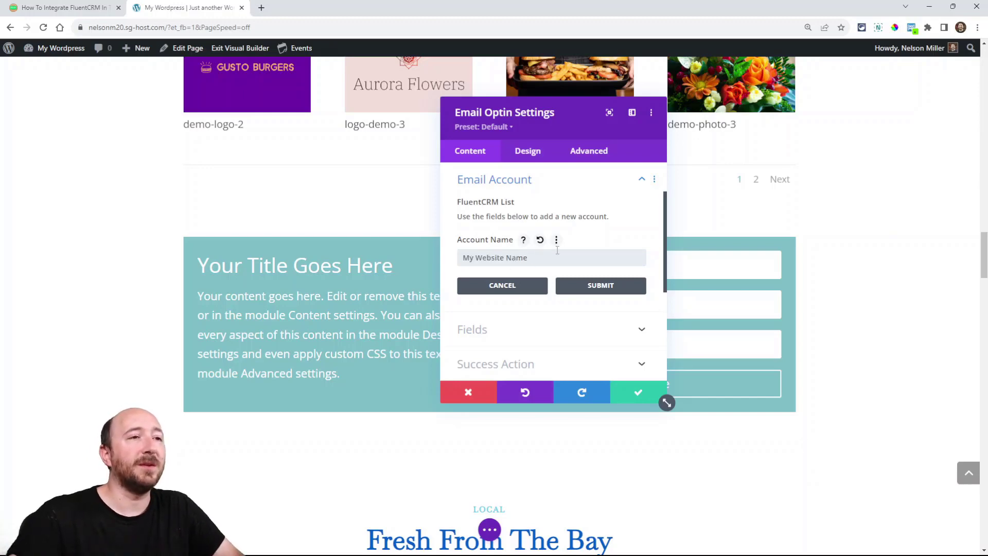
mouse_move(600, 285)
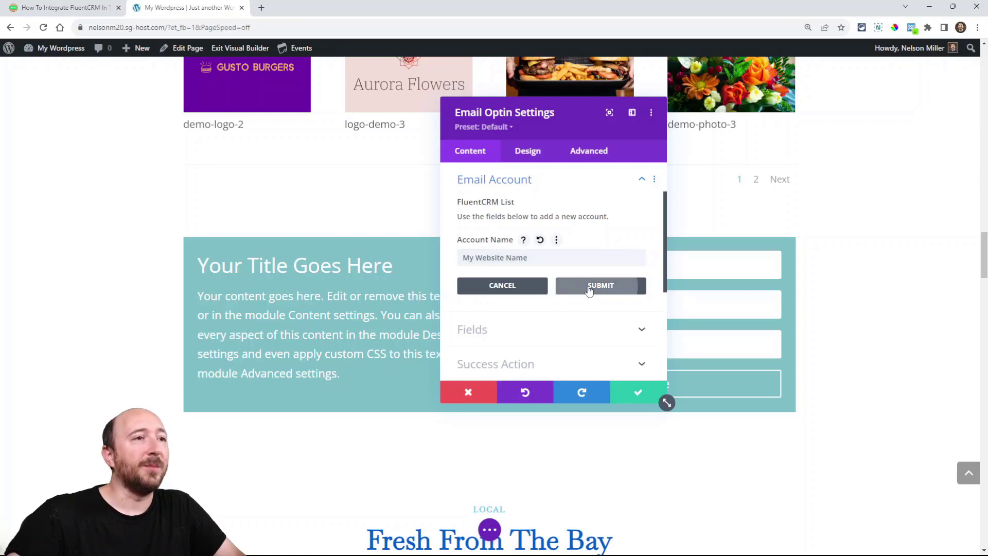
click(600, 285)
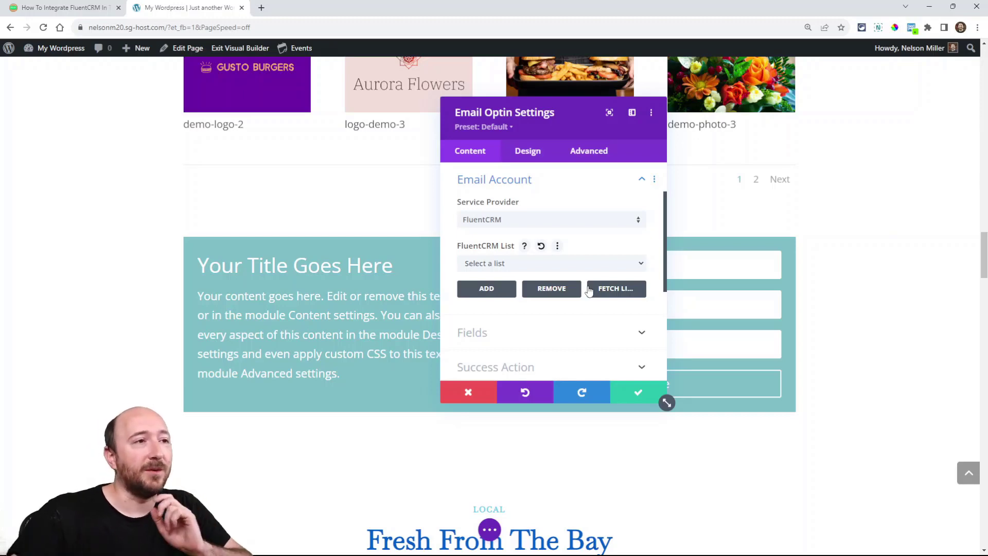
Select 'List: For Tutorial' as the FluentCRM list and save the optin settings.
click(551, 262)
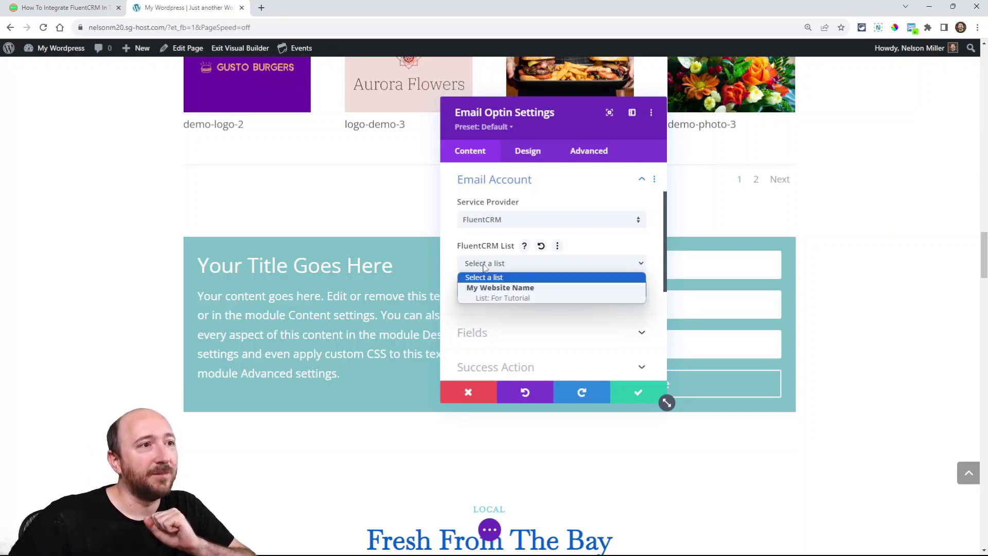
mouse_move(502, 298)
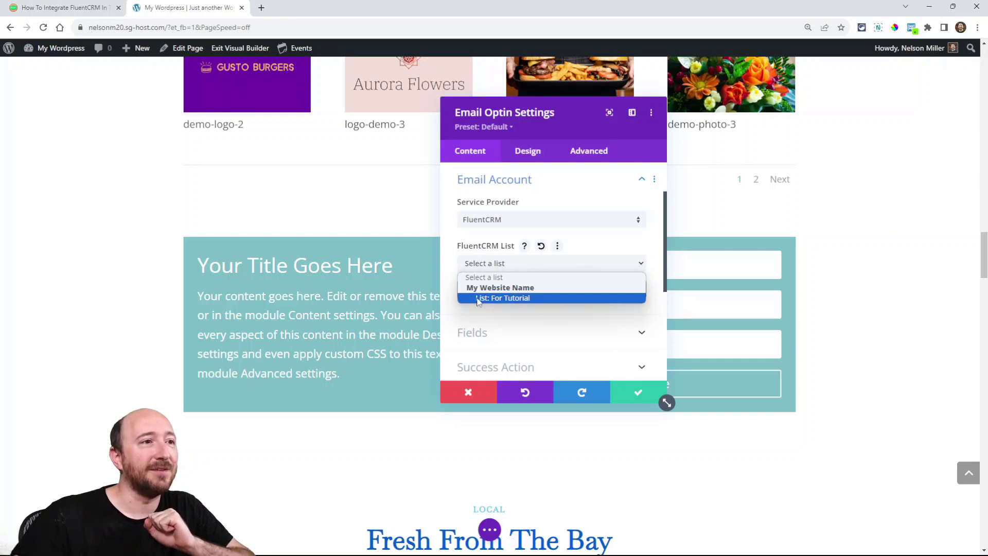
mouse_move(511, 301)
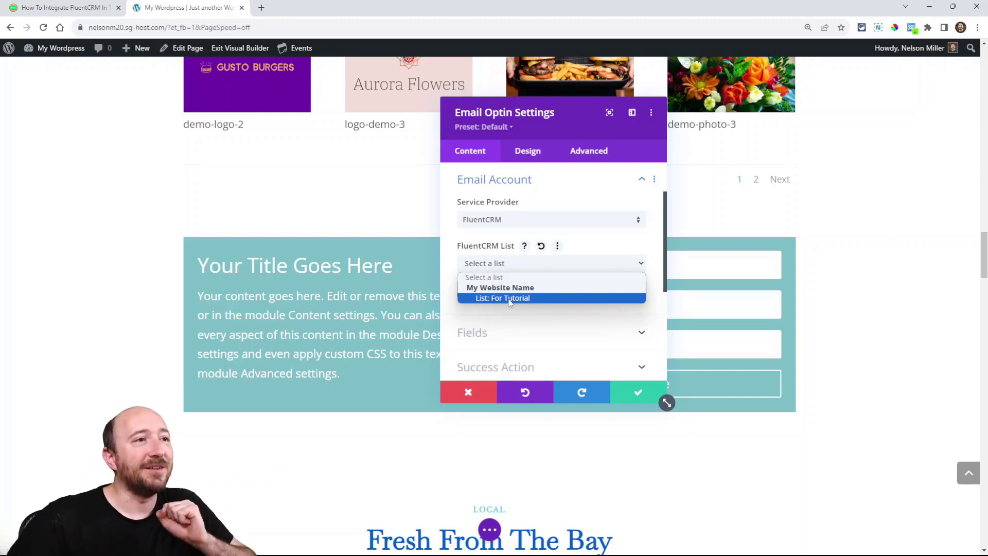
click(503, 298)
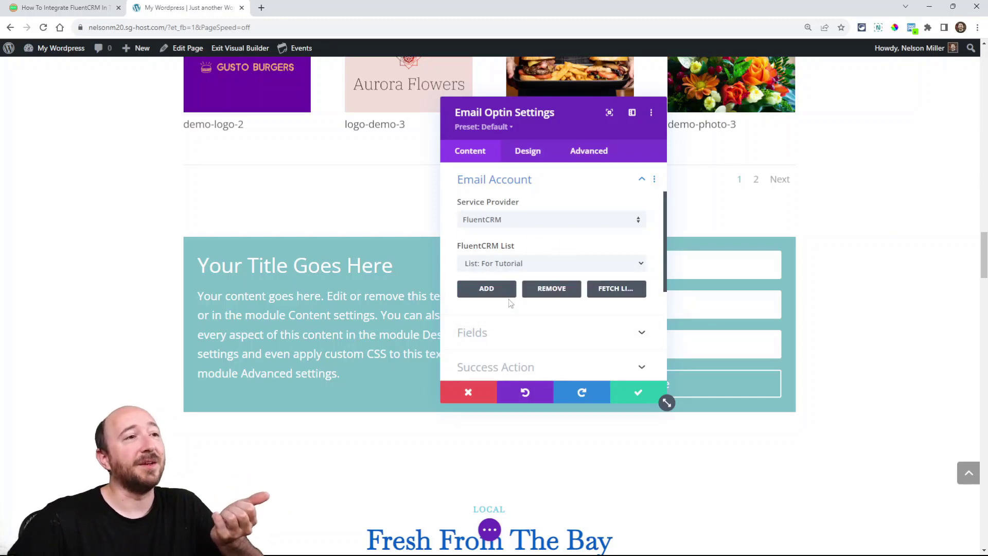
mouse_move(522, 249)
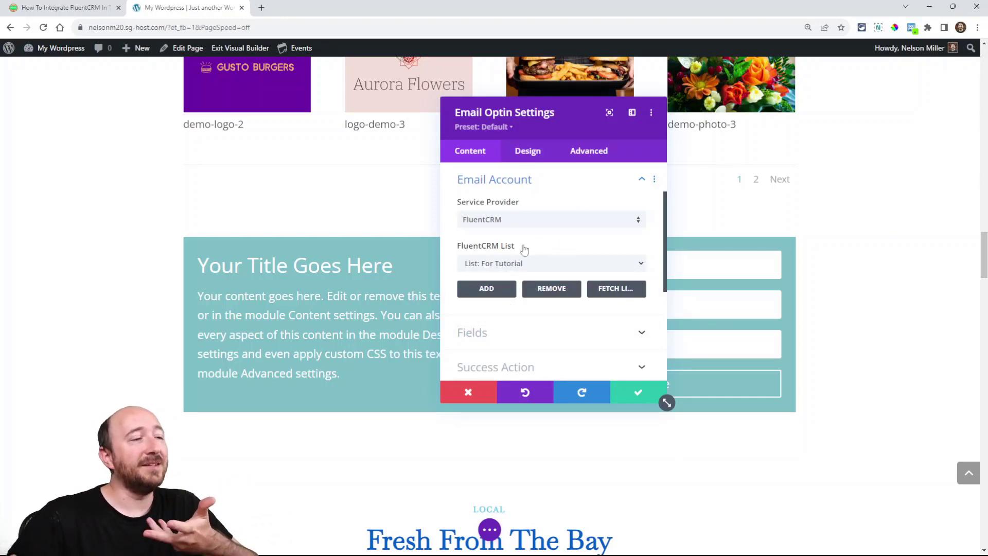
drag(504, 112, 341, 108)
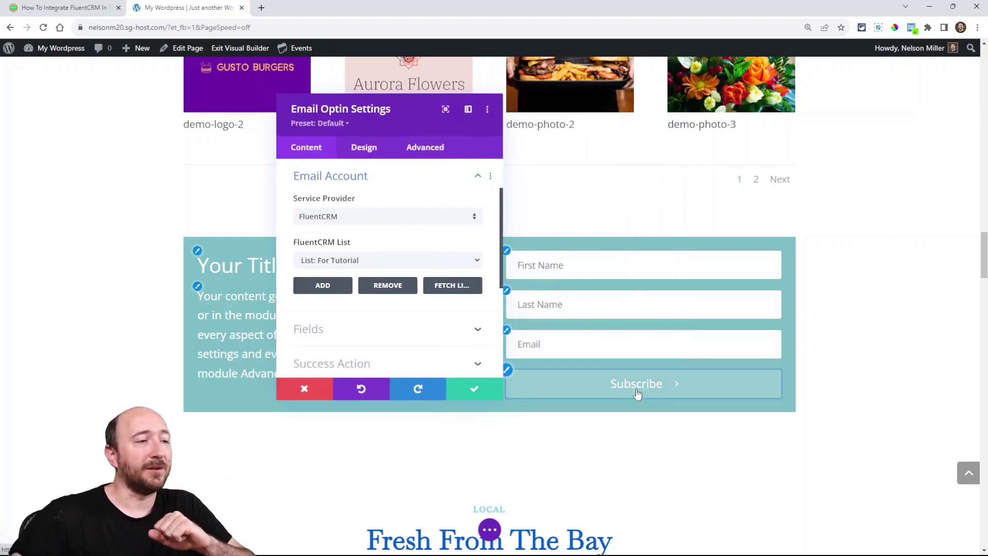
mouse_move(341, 264)
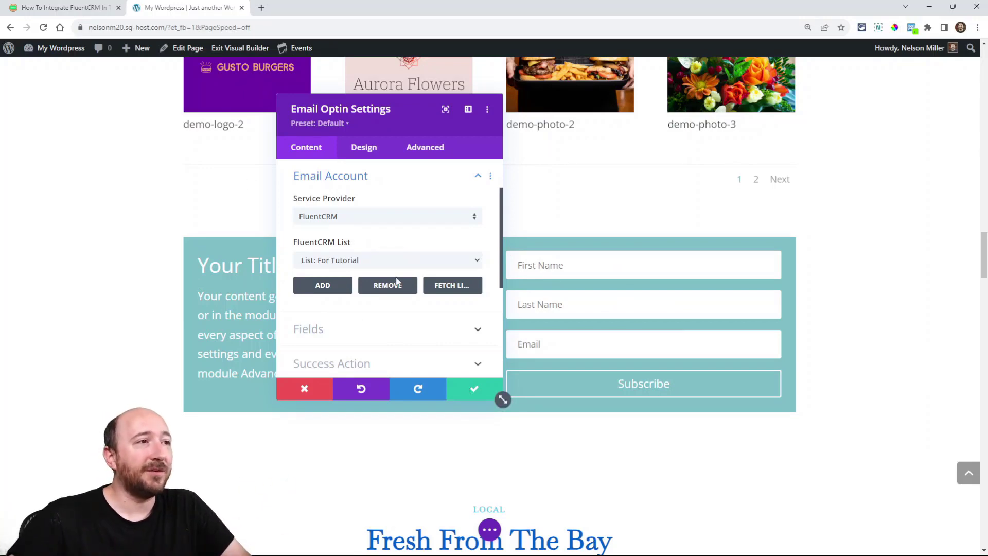
click(474, 388)
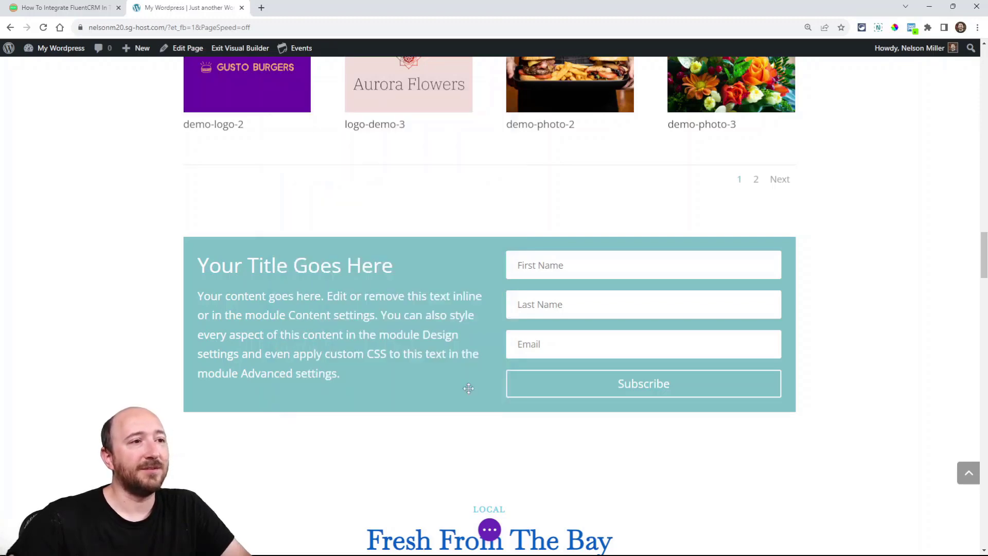
Insert a second Email Optin module set to FluentCRM with the For Tutorial list.
click(489, 288)
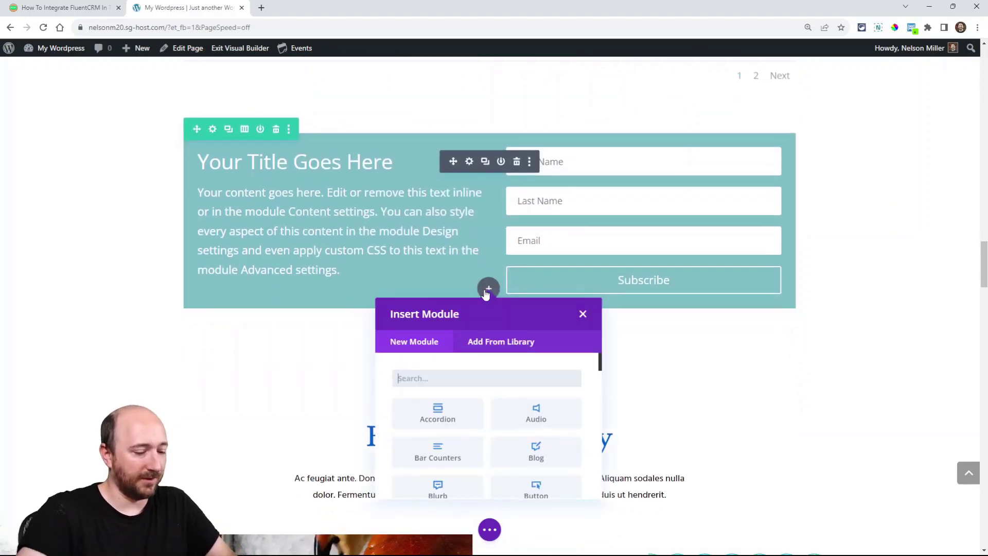
text(em)
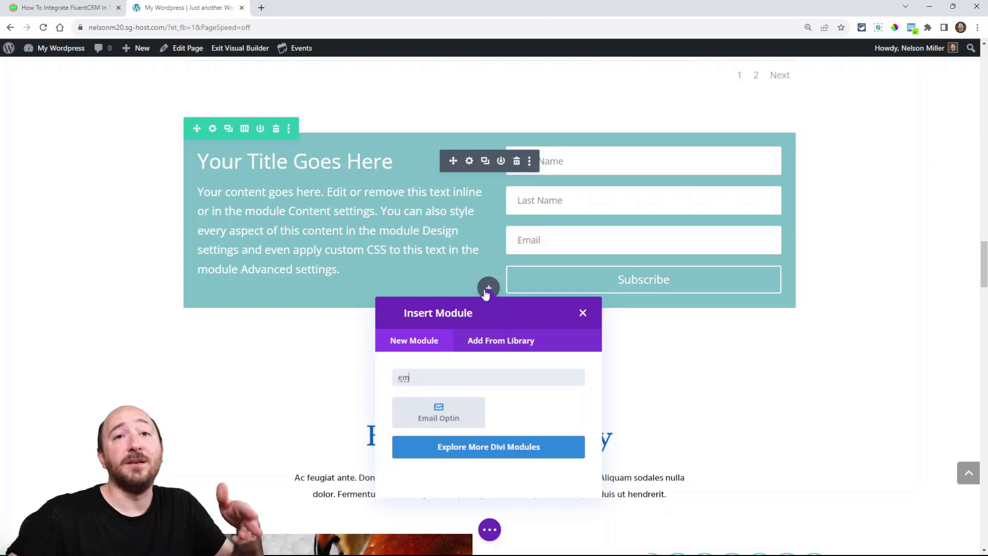
mouse_move(451, 433)
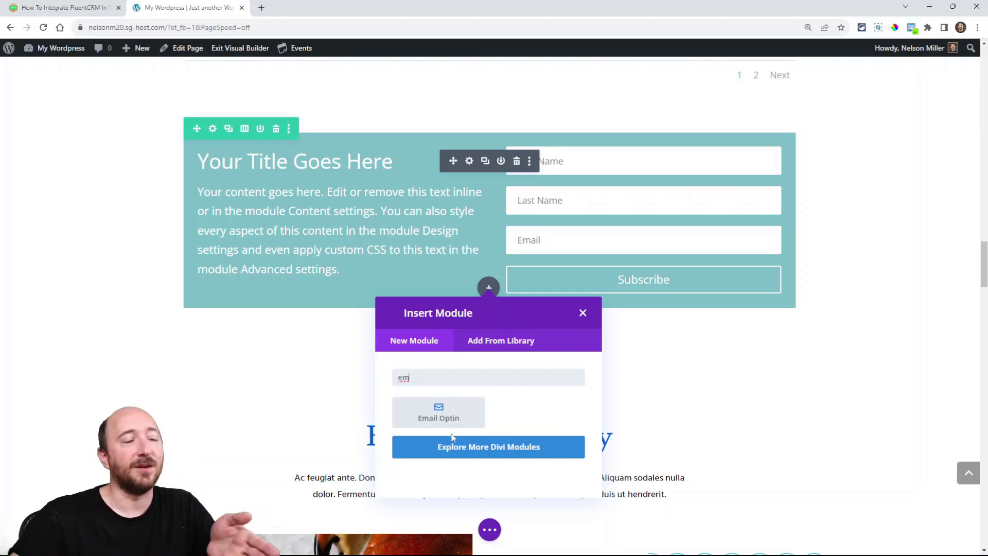
click(438, 412)
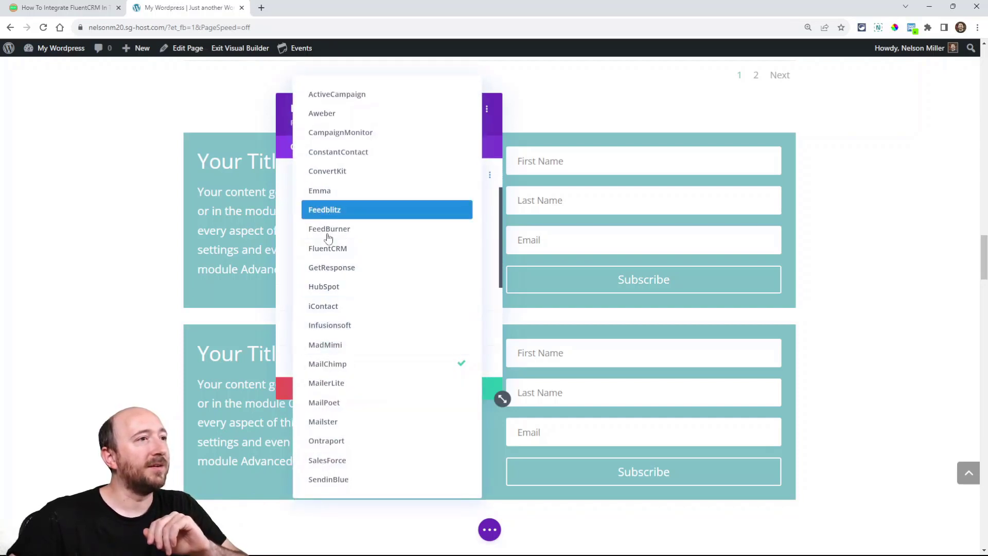
click(327, 248)
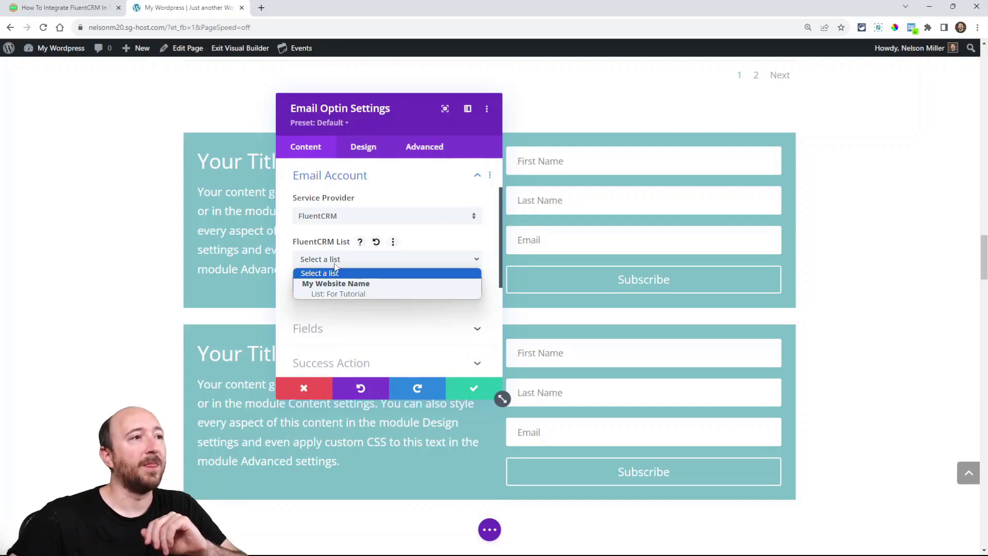
click(339, 293)
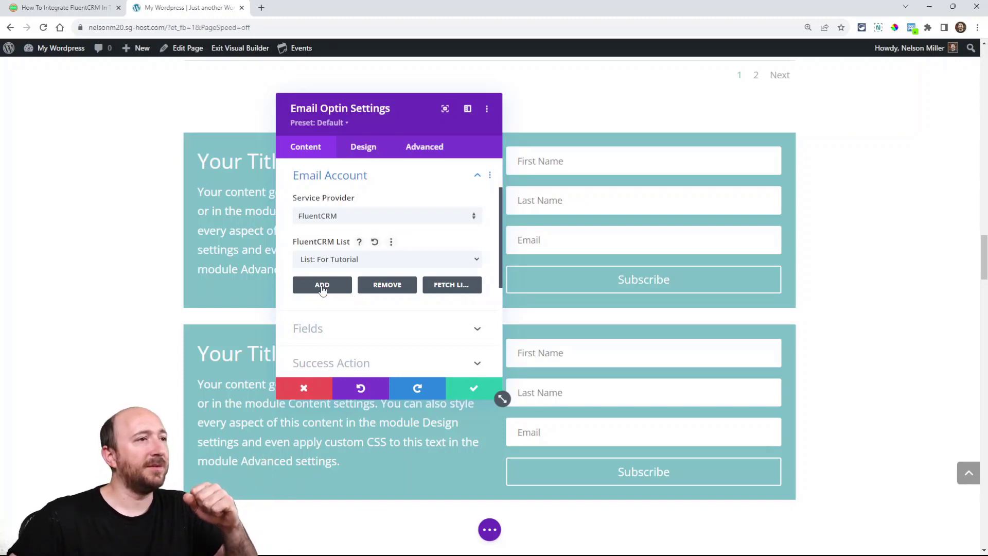
Begin adding an account, cancel it, then remove the current FluentCRM account.
click(321, 284)
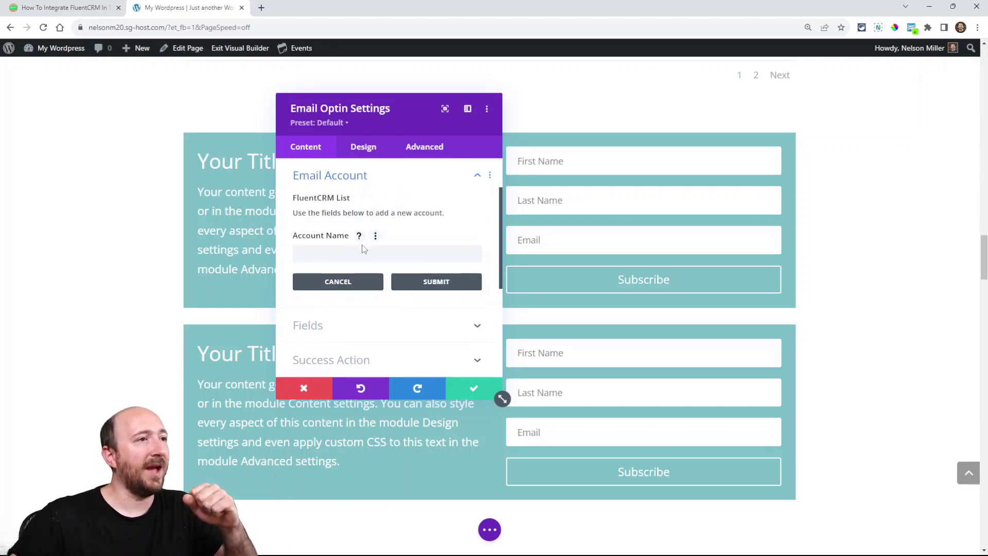
click(435, 281)
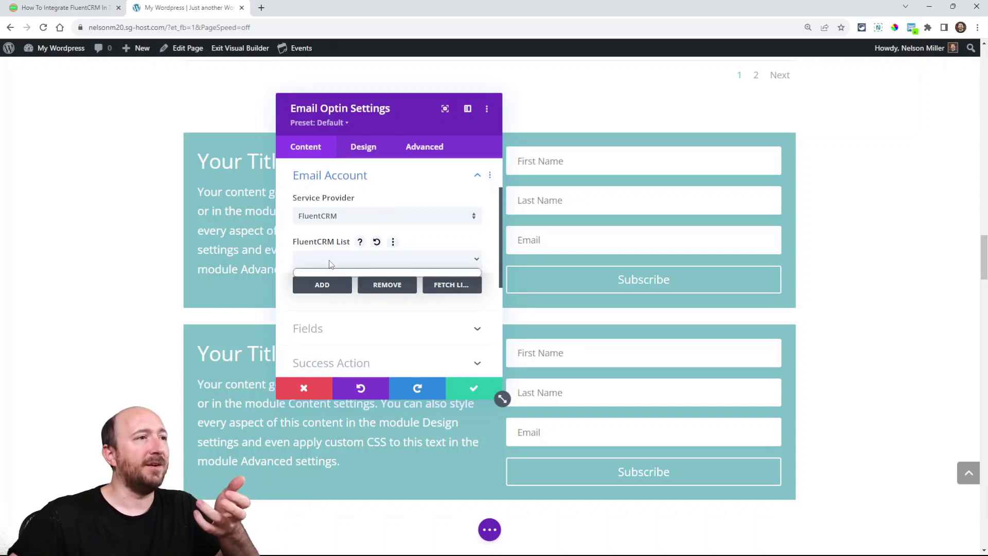
mouse_move(387, 284)
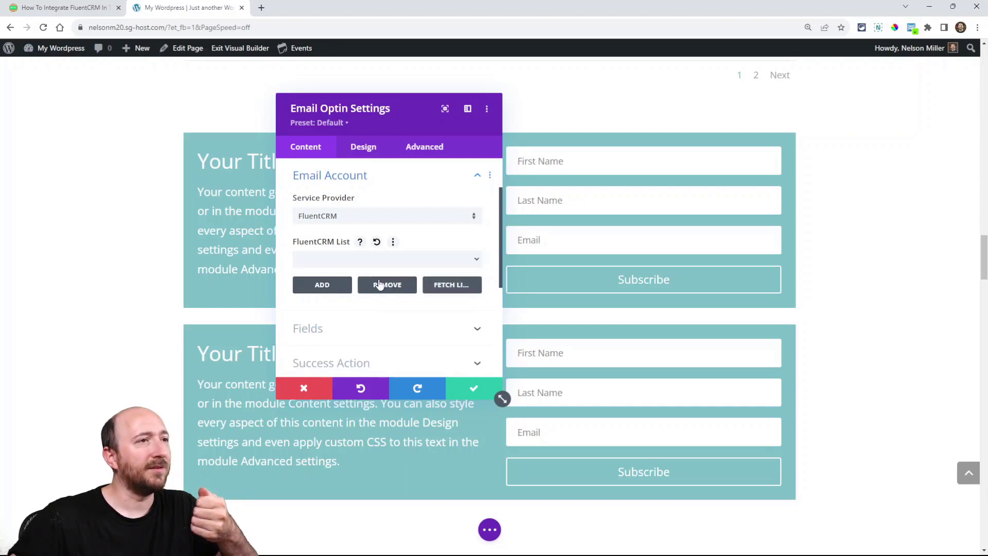
click(387, 284)
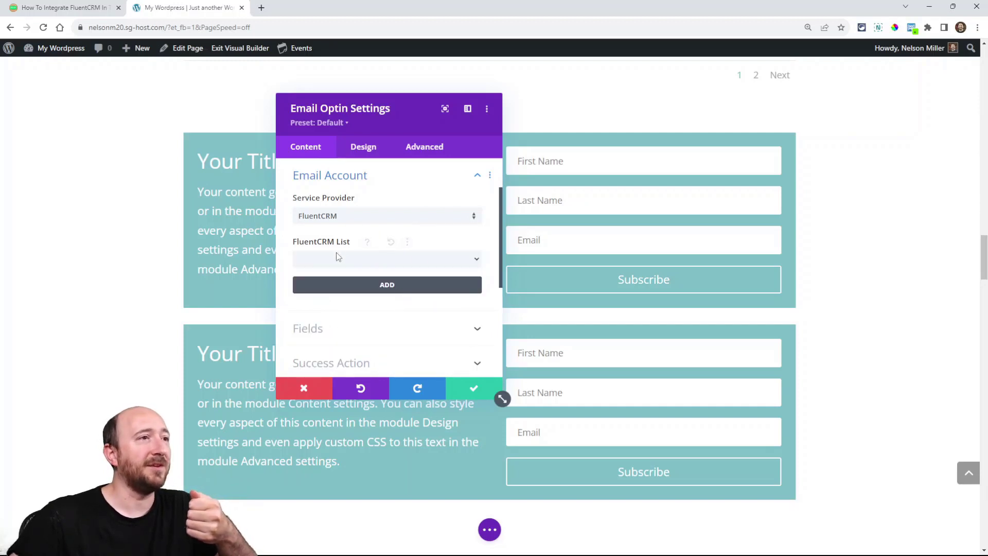
Submit a new account named 'dfgadfgdf' and reselect 'List: For Tutorial'.
click(386, 284)
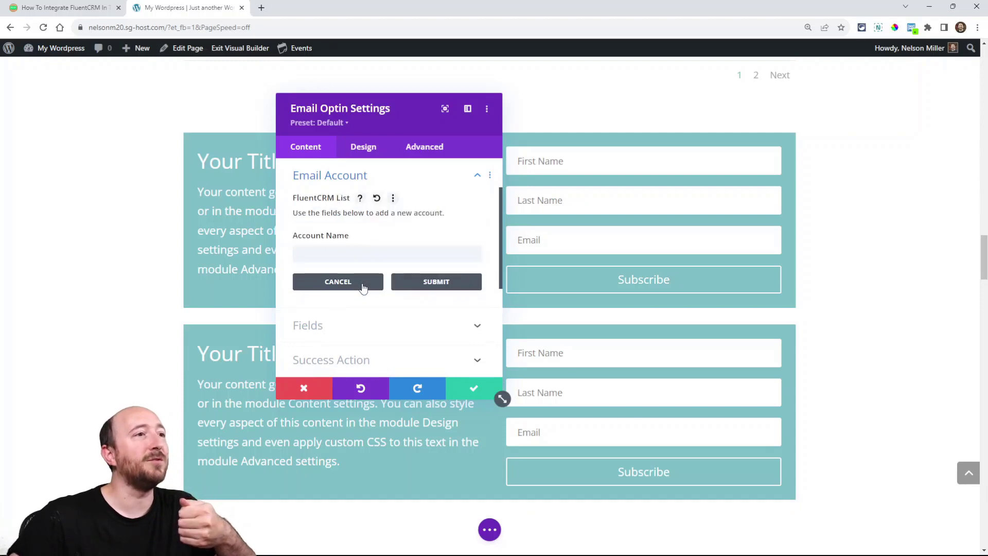
text(dfgadfgdf)
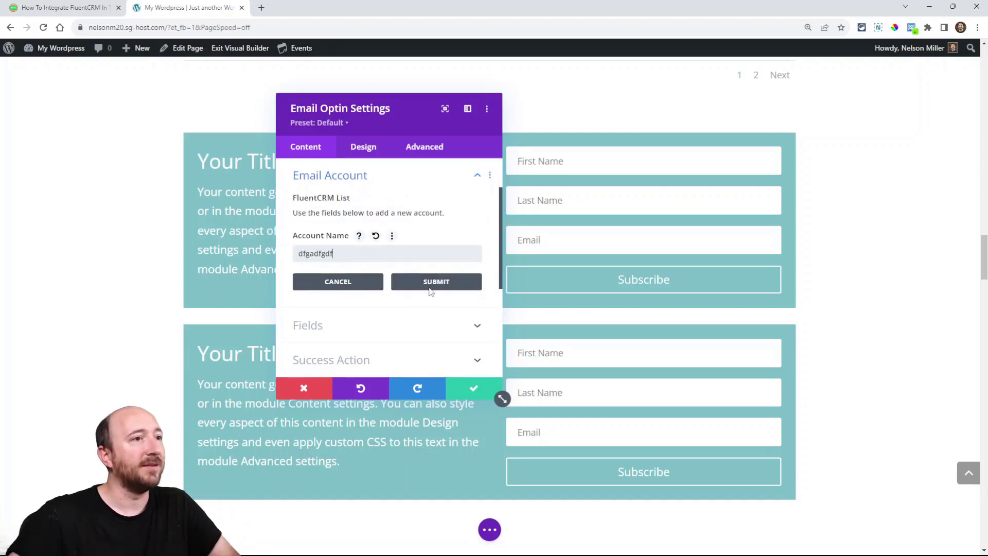
click(436, 282)
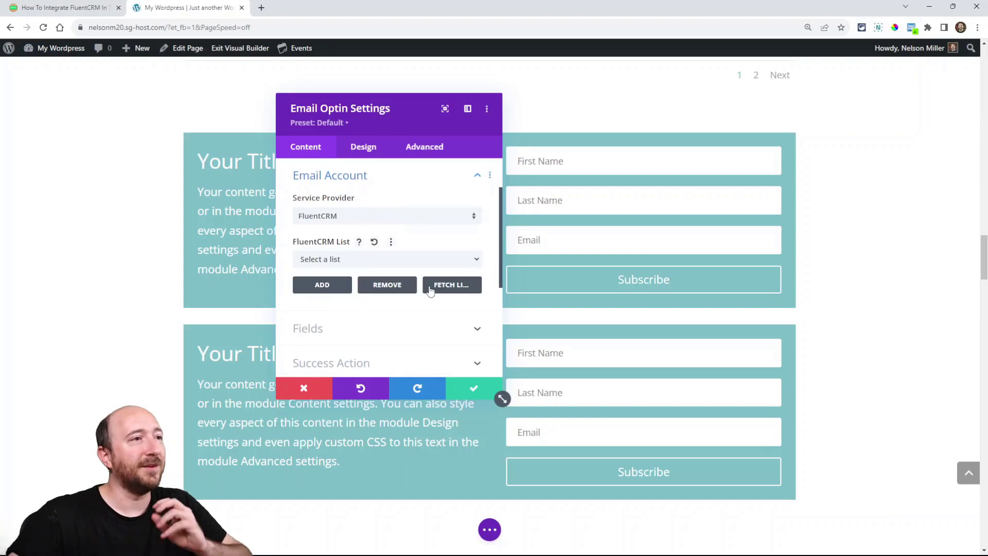
click(386, 259)
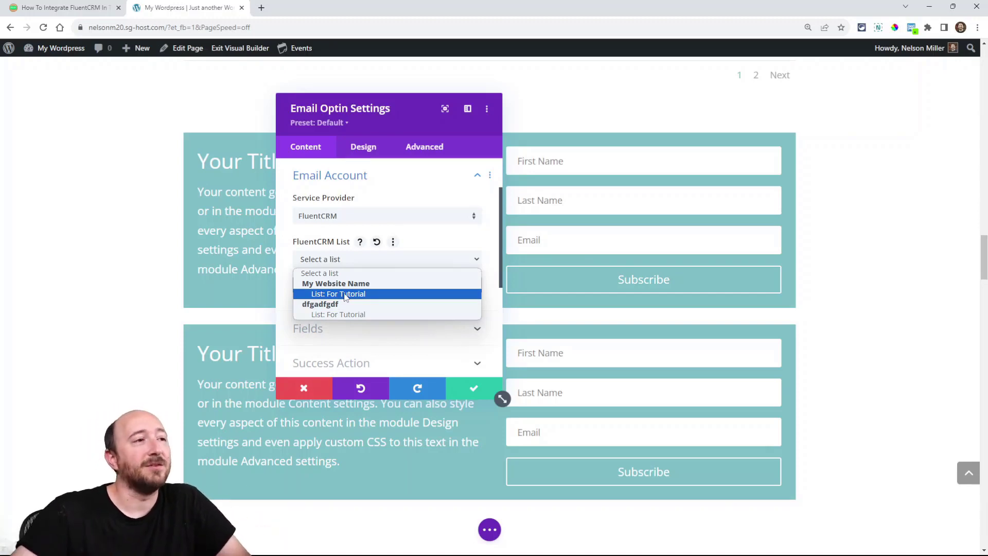
click(338, 294)
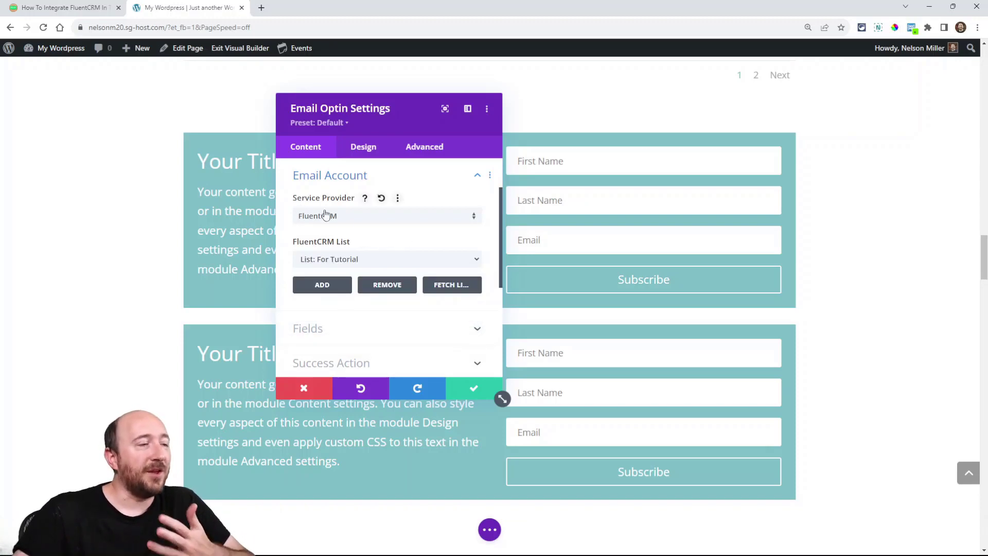
mouse_move(170, 80)
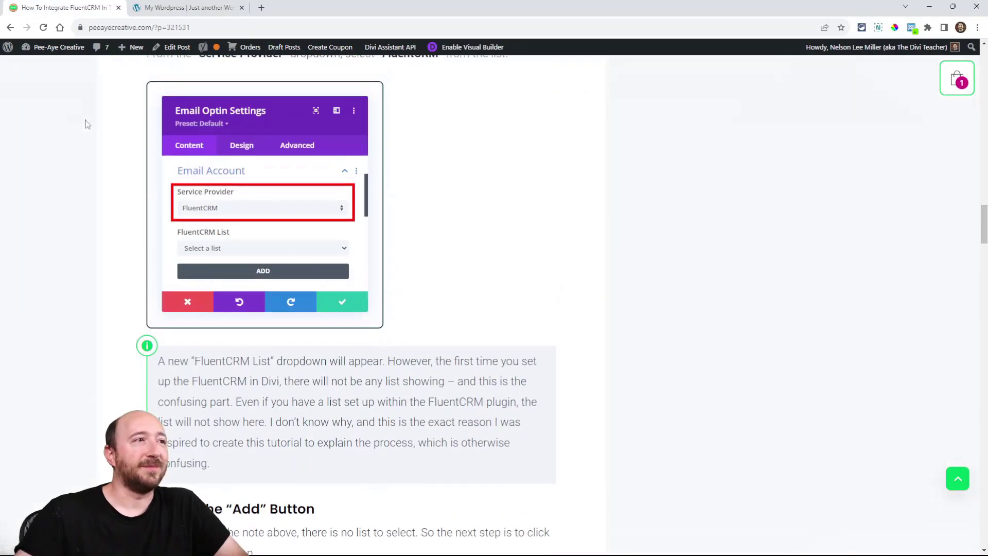
scroll(down, 3)
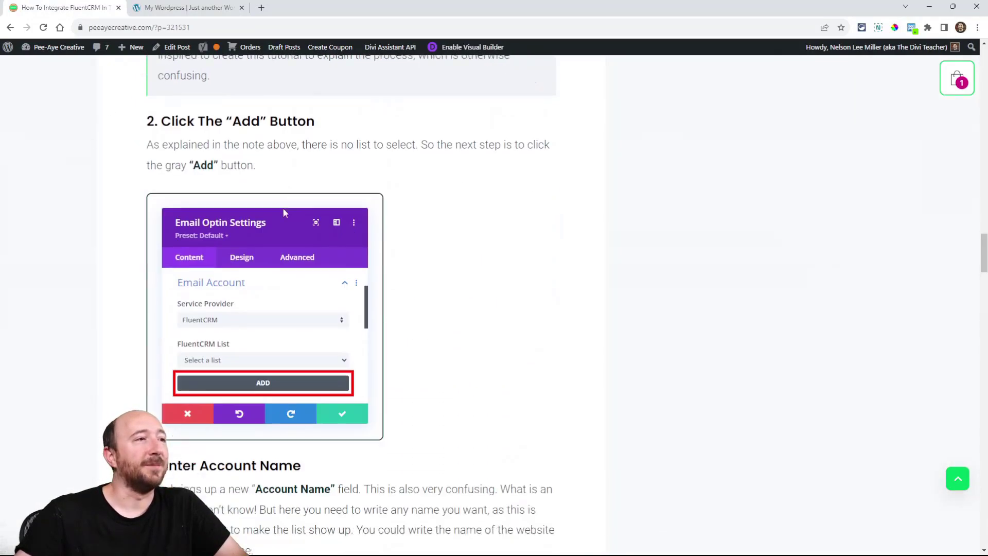
scroll(down, 3)
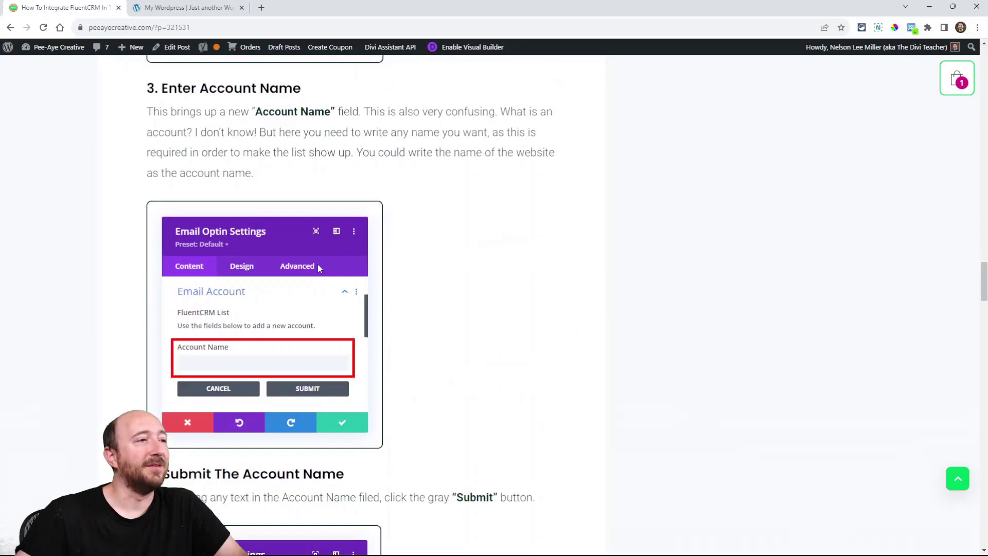
scroll(down, 3)
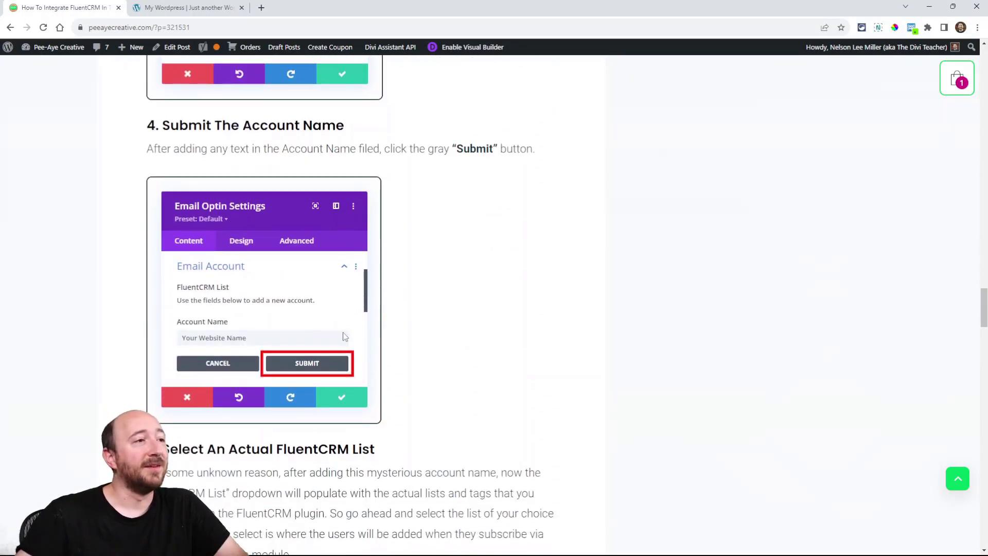
scroll(down, 3)
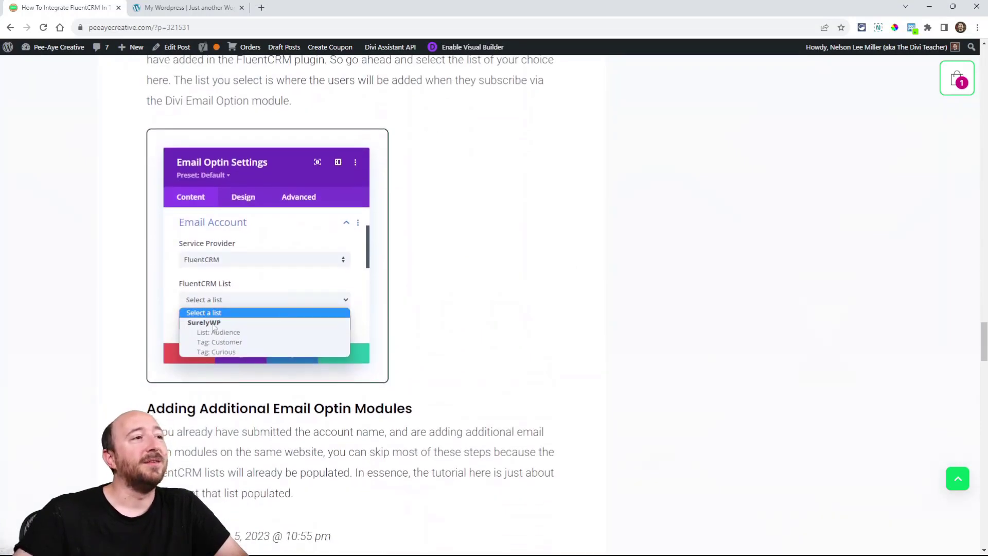